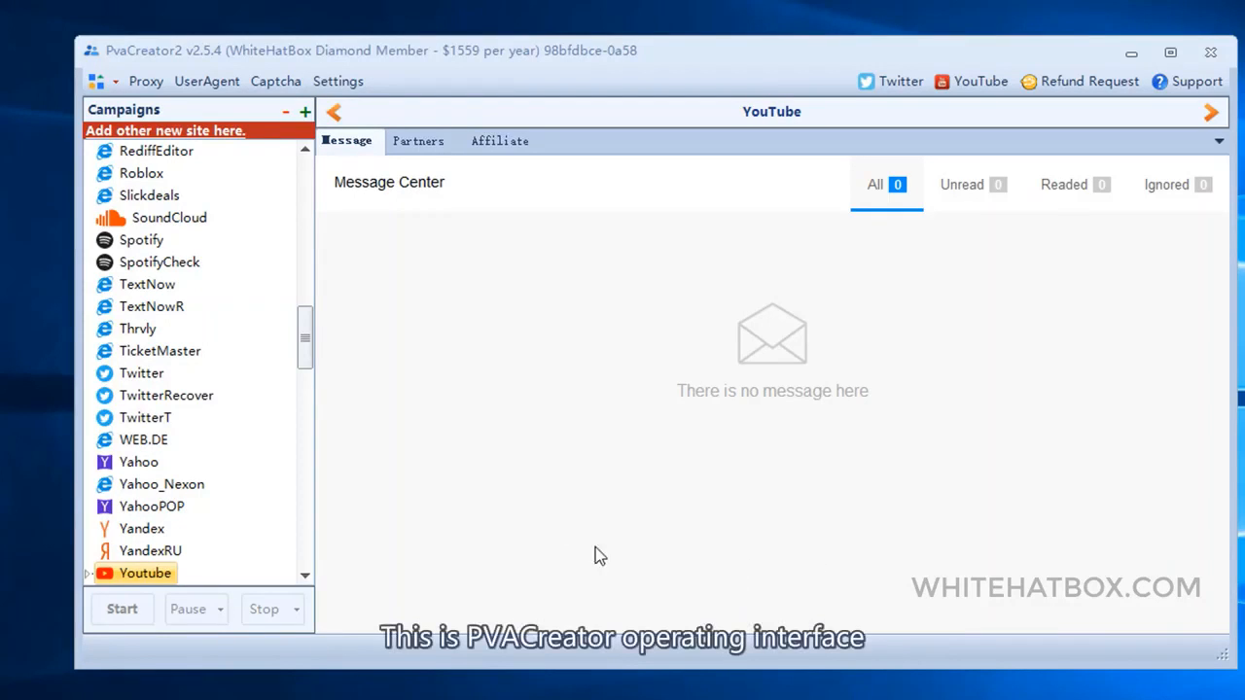
{"action": "mouse_move", "coordinate": [145, 273]}
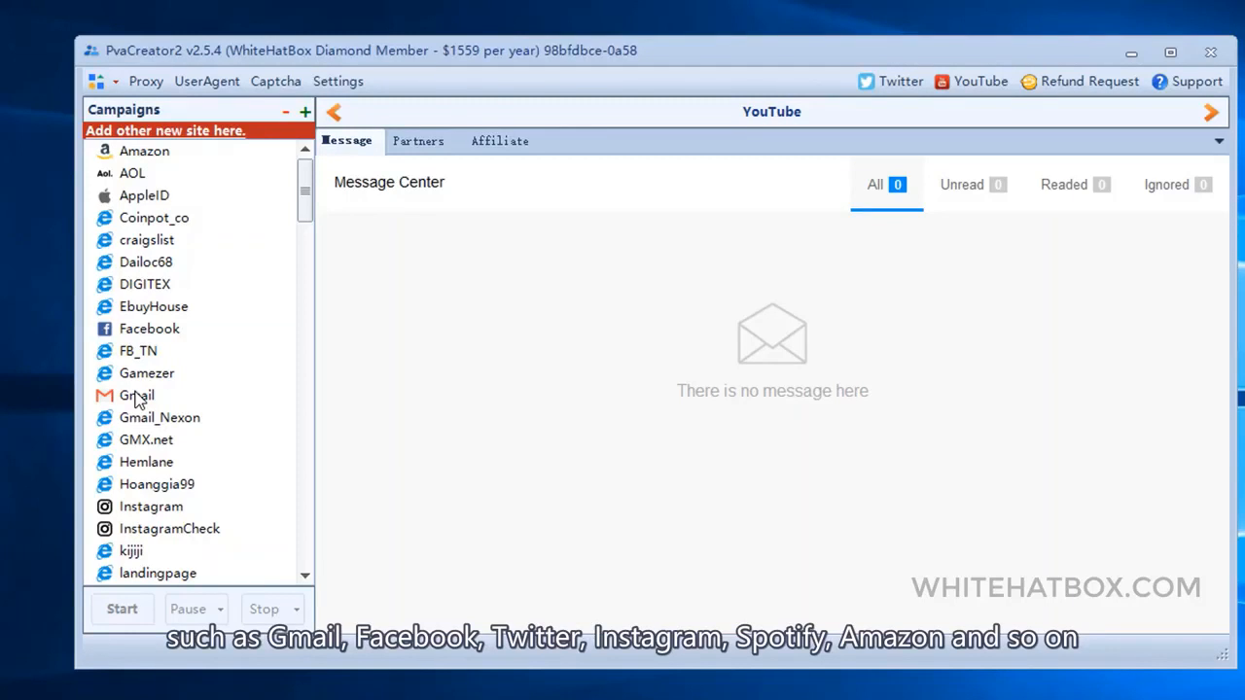
{"action": "mouse_move", "coordinate": [433, 448]}
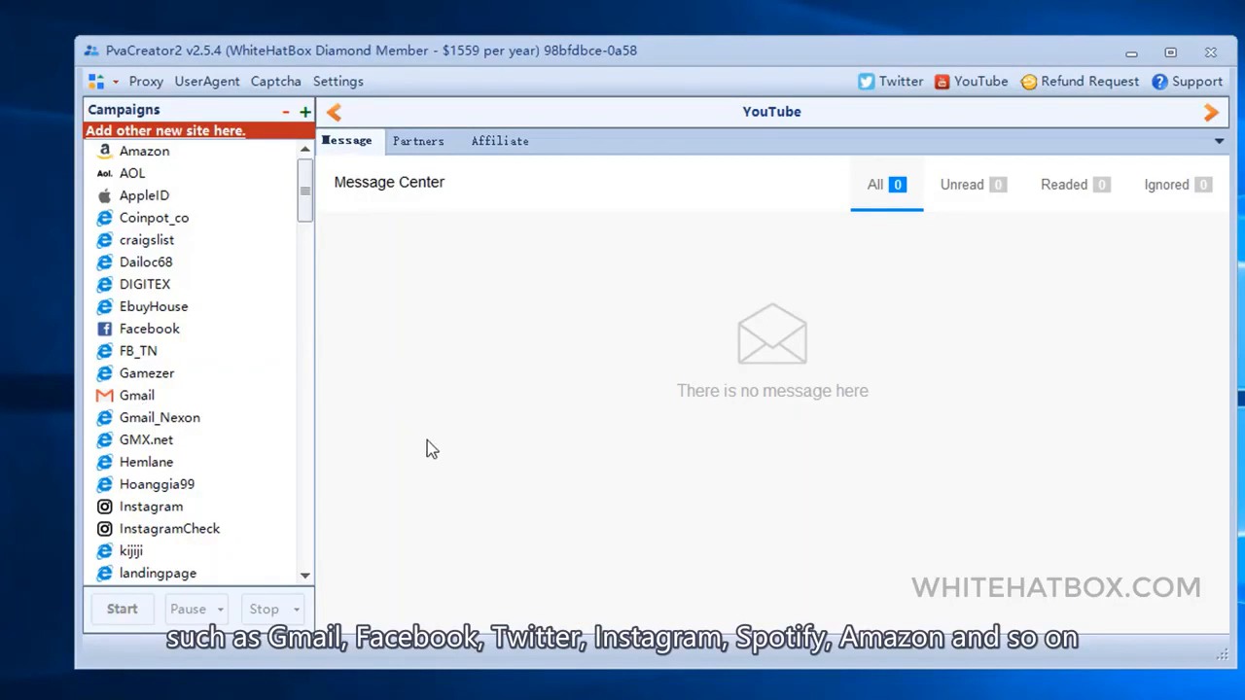
{"action": "mouse_move", "coordinate": [442, 553]}
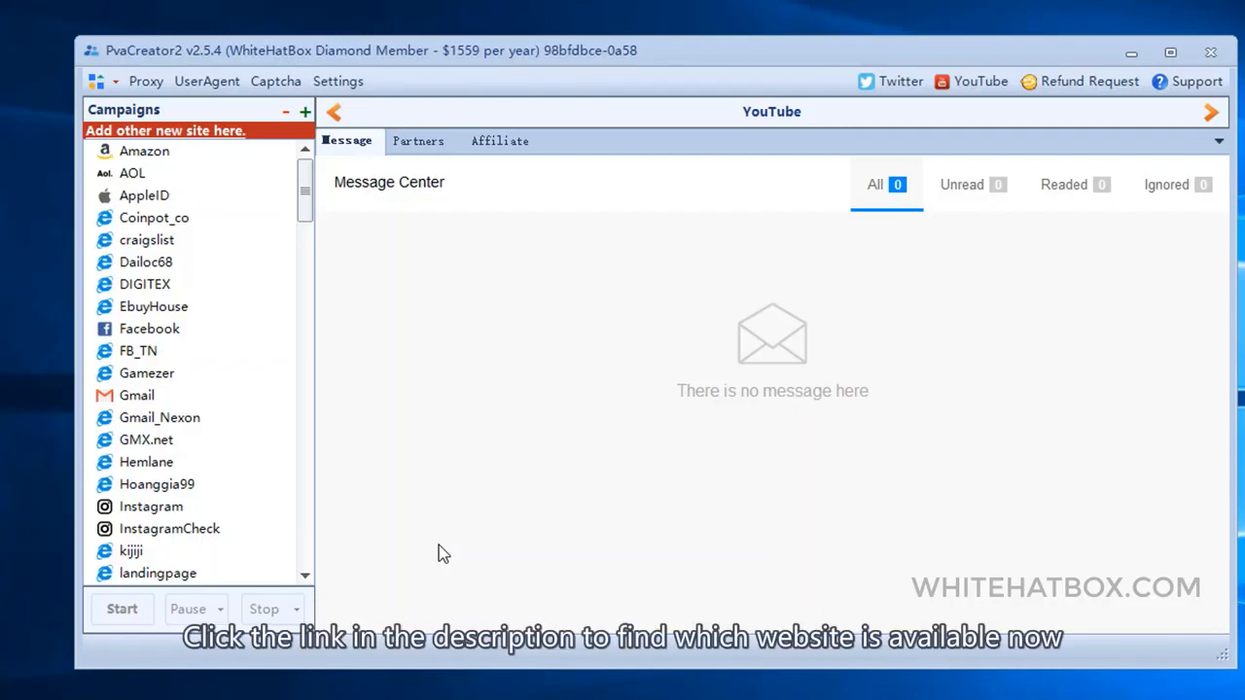
{"action": "mouse_move", "coordinate": [353, 286]}
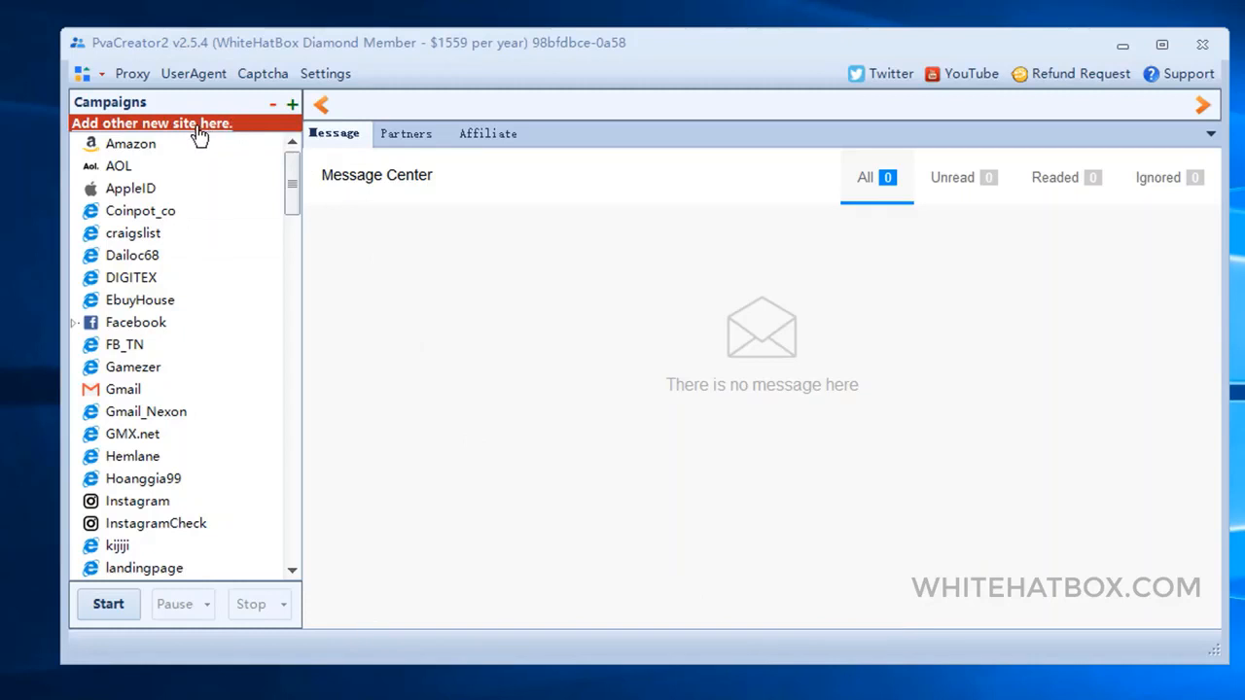
Preview the CustomSite new-site request form, then cancel it without sending
{"action": "left_click", "coordinate": [151, 123]}
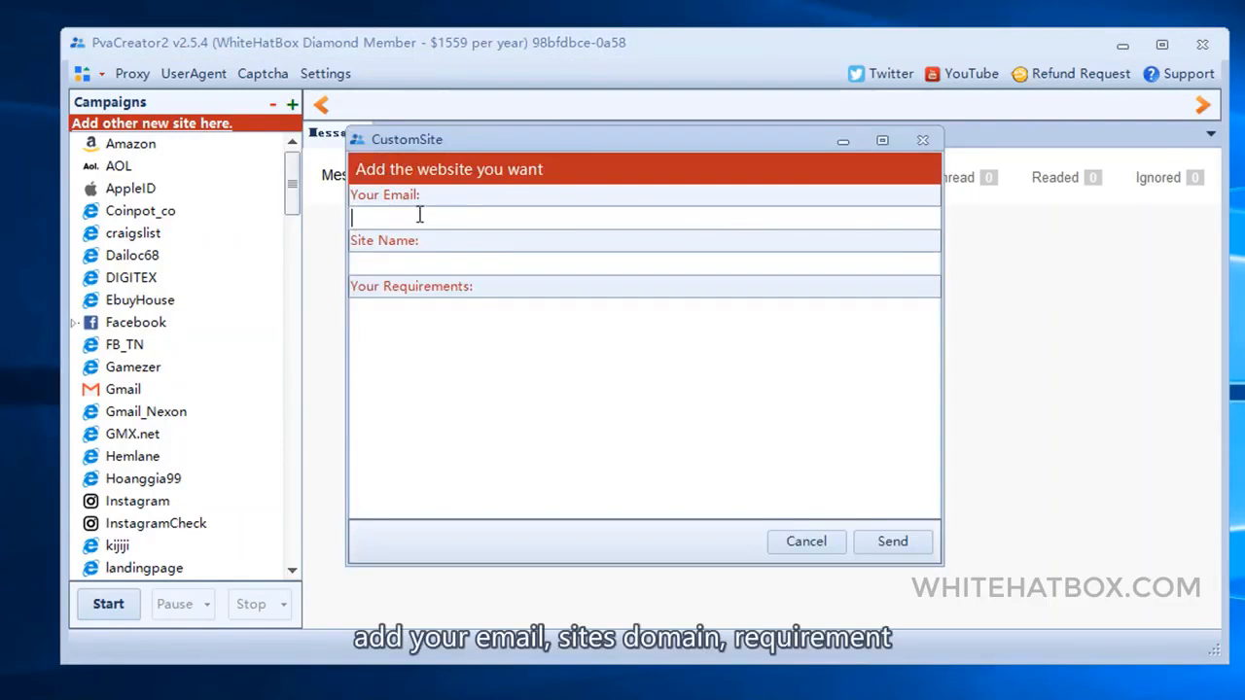
{"action": "left_click", "coordinate": [643, 262]}
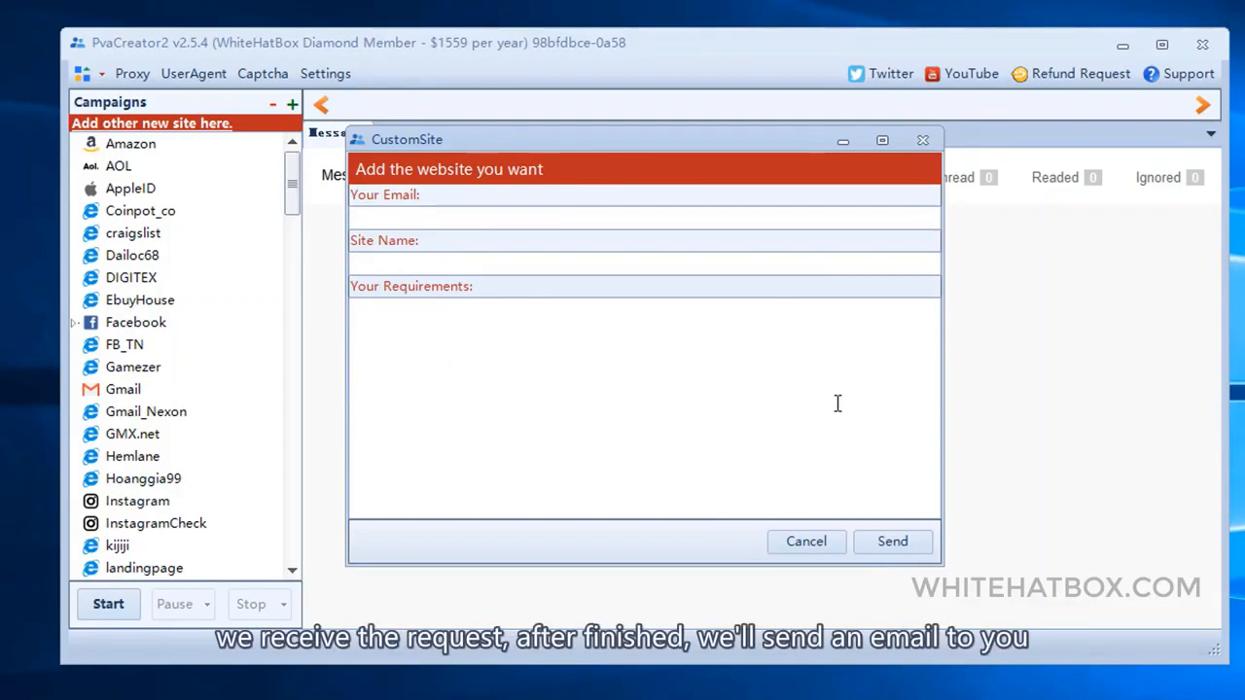
{"action": "mouse_move", "coordinate": [805, 542]}
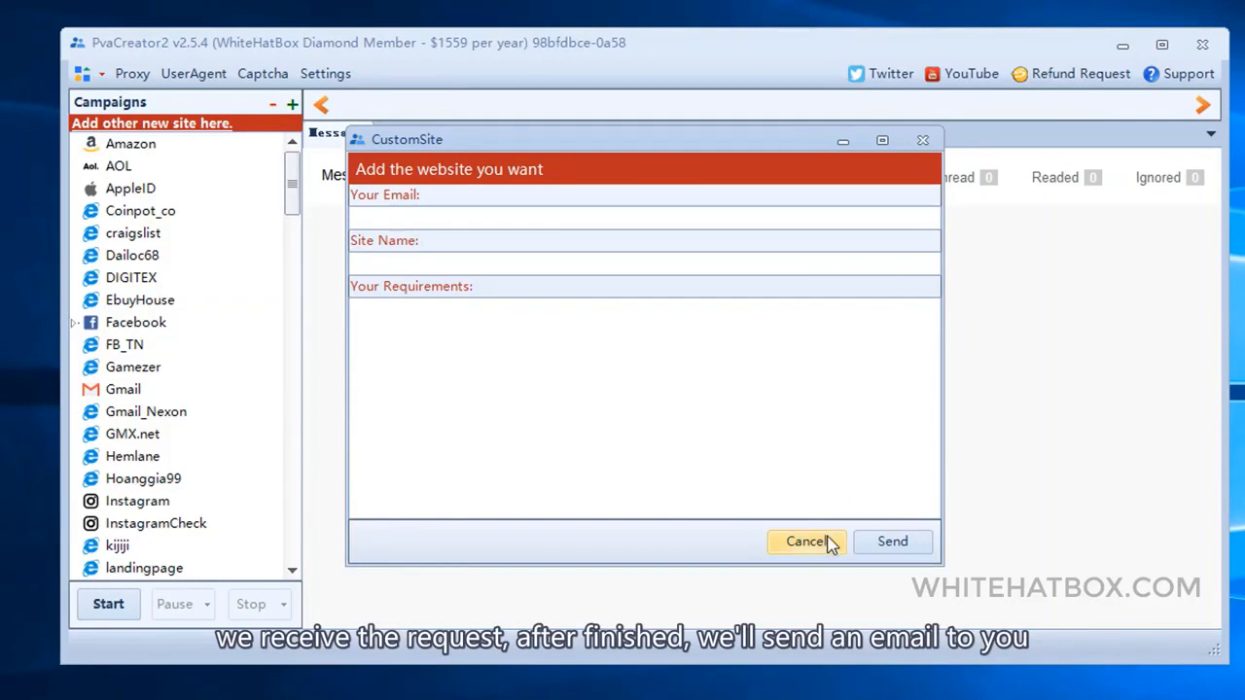
{"action": "left_click", "coordinate": [805, 542]}
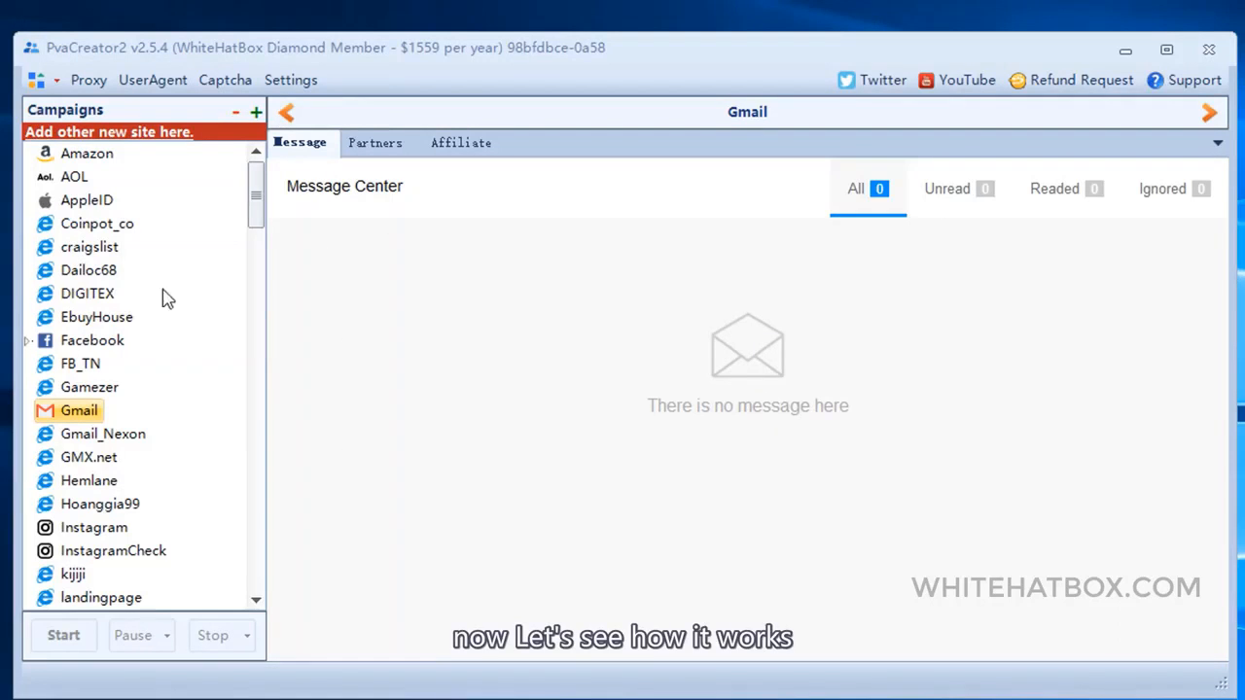
Import the proxies from 'new proxy.txt' into the Proxy manager
{"action": "left_click", "coordinate": [89, 80]}
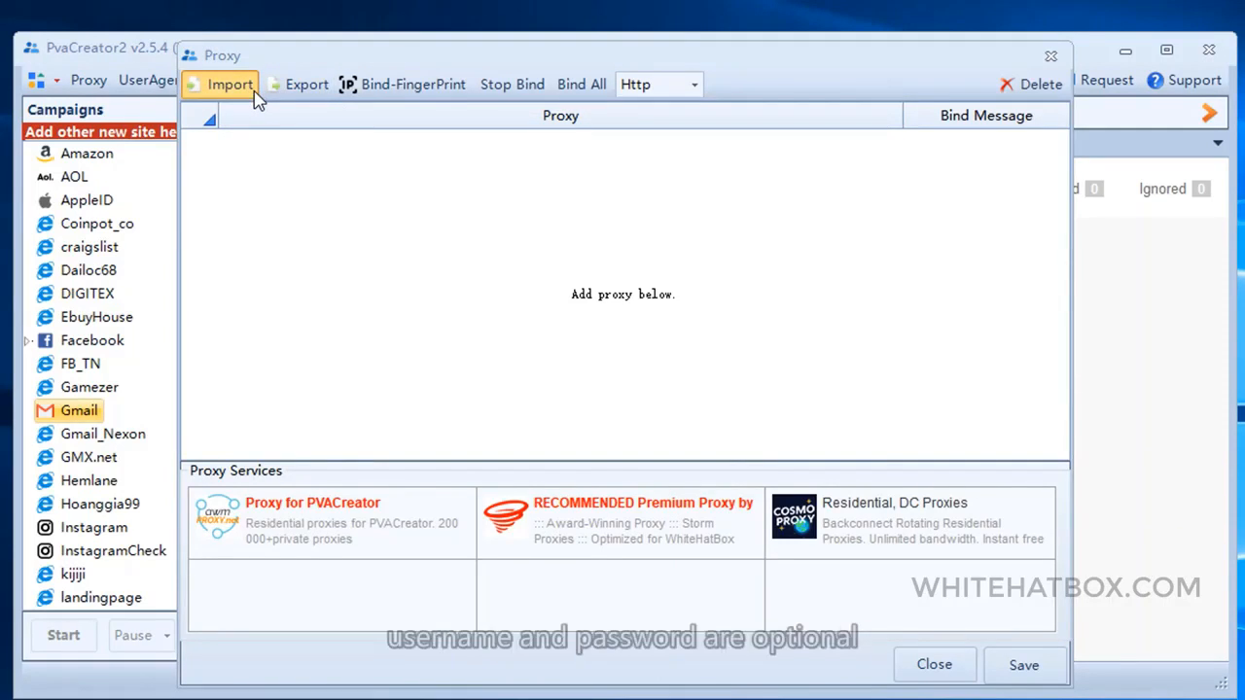
{"action": "left_click", "coordinate": [229, 85]}
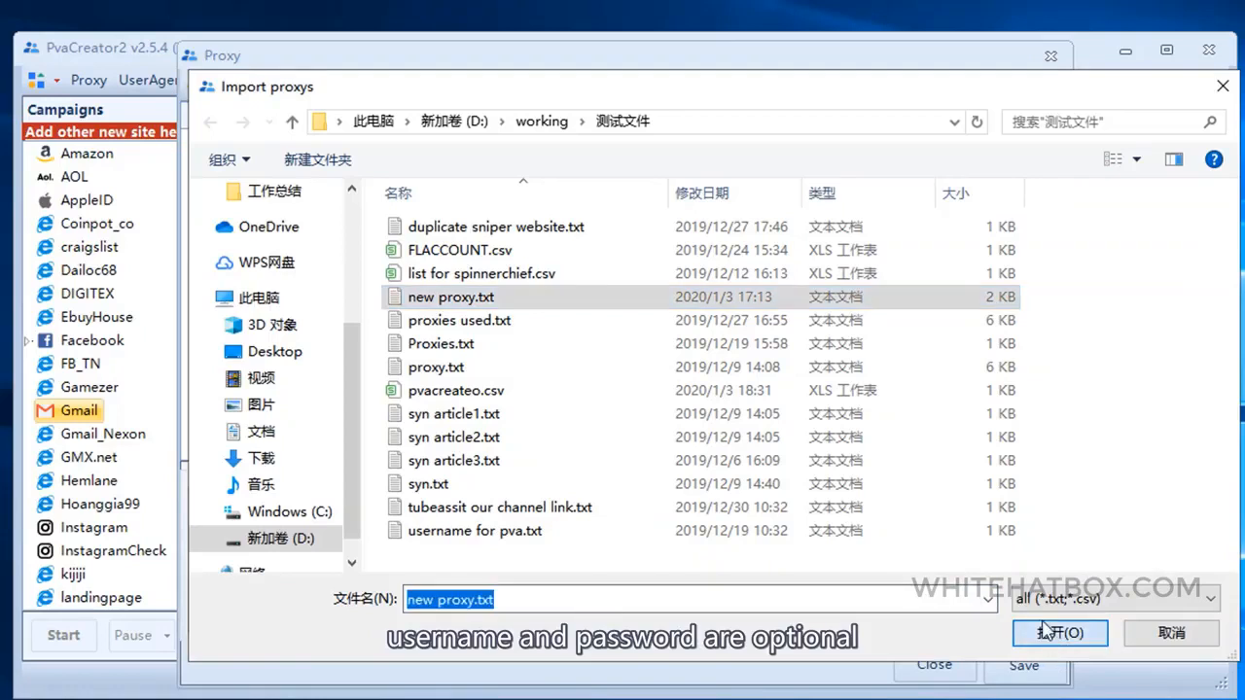
{"action": "left_click", "coordinate": [1059, 633]}
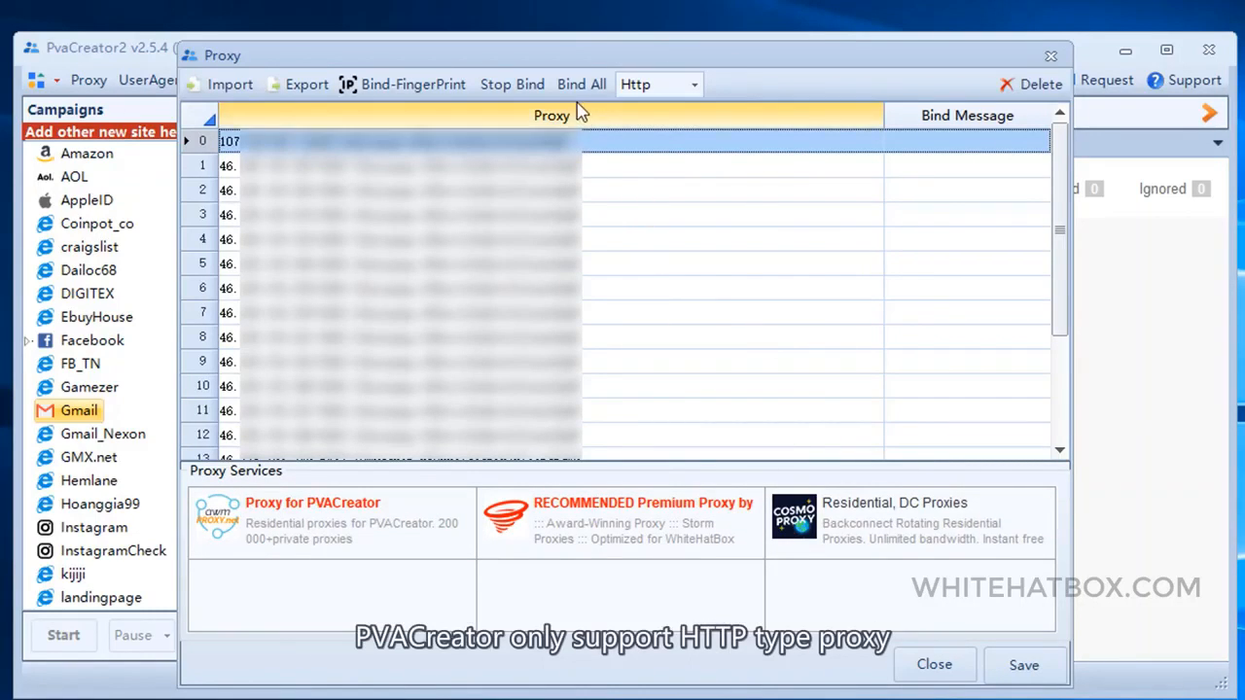
{"action": "mouse_move", "coordinate": [739, 111]}
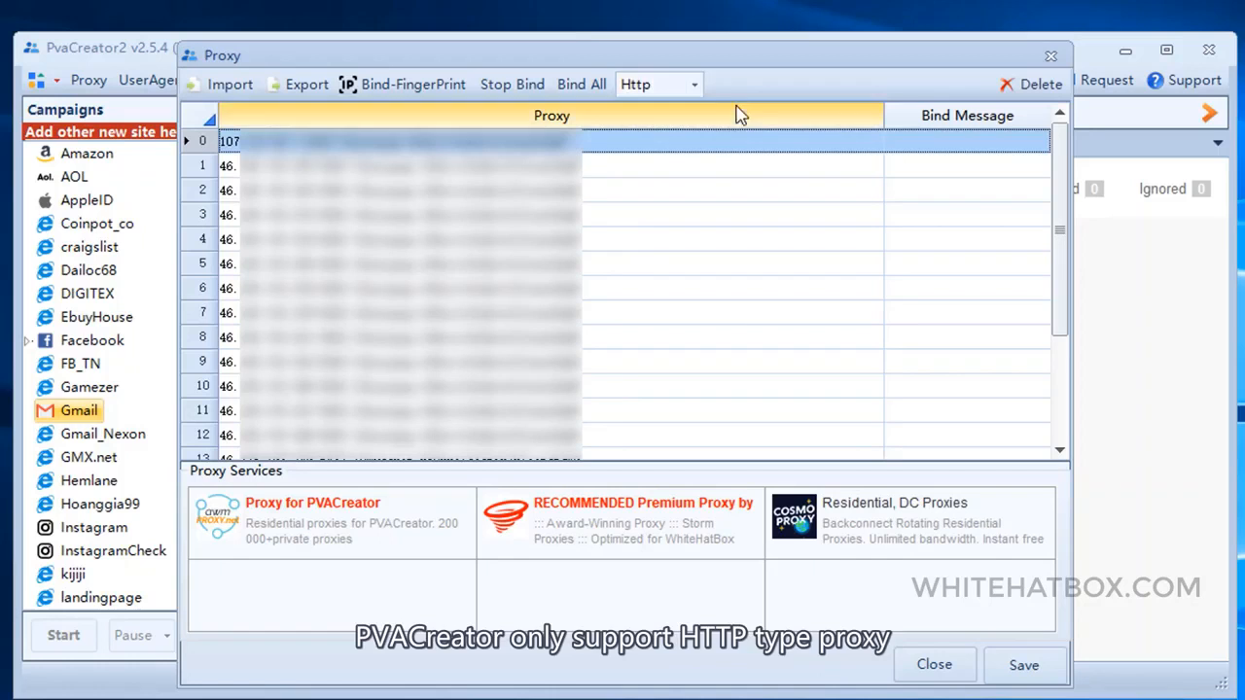
Bind all fingerprint items to every proxy and acknowledge the Success:20, Fail:0 result
{"action": "left_click", "coordinate": [412, 84]}
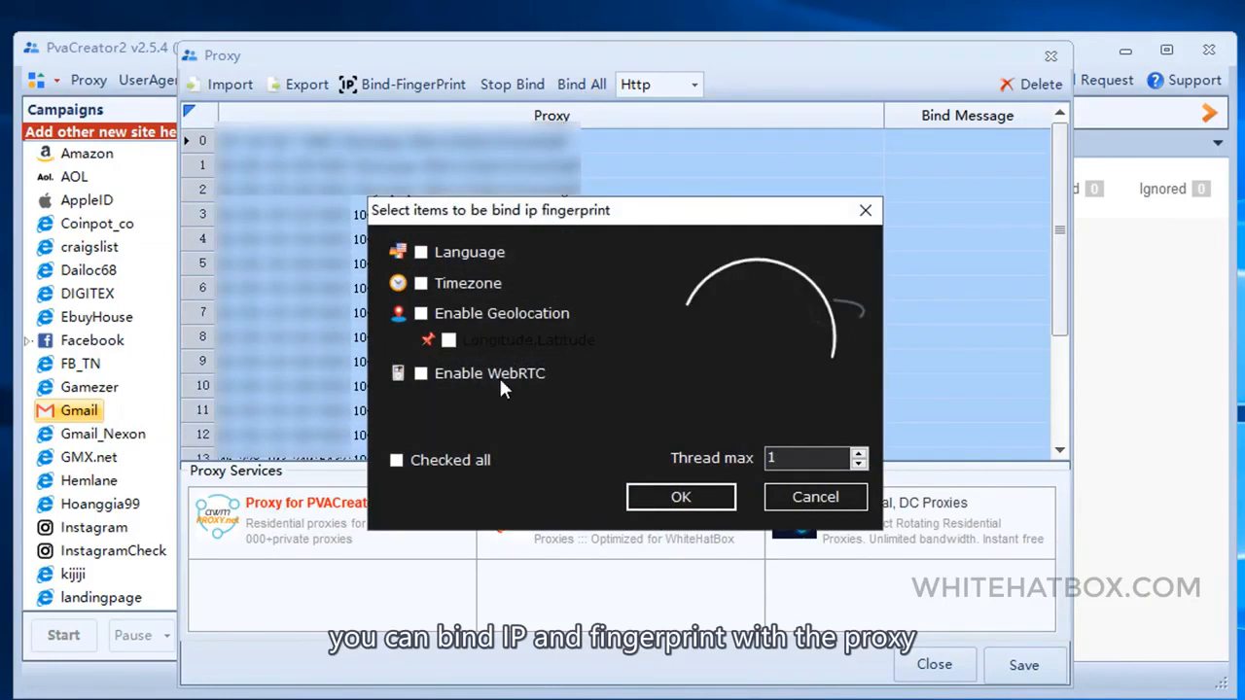
{"action": "left_click", "coordinate": [395, 460]}
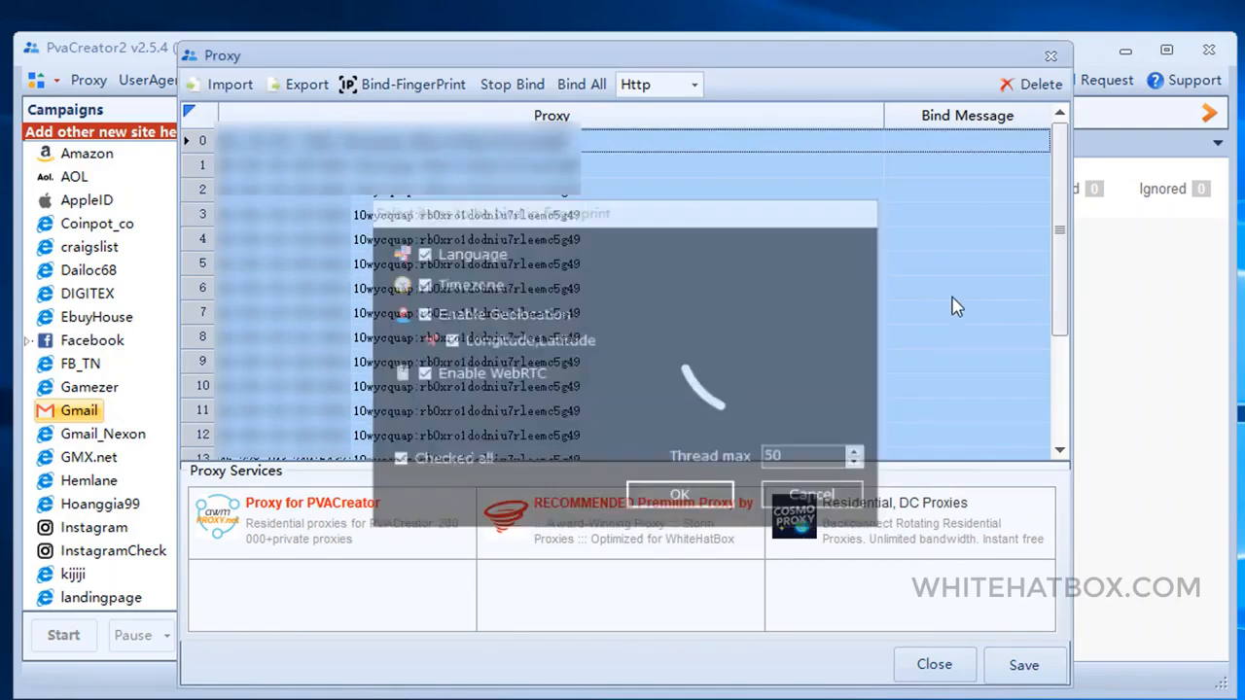
{"action": "left_click", "coordinate": [679, 493]}
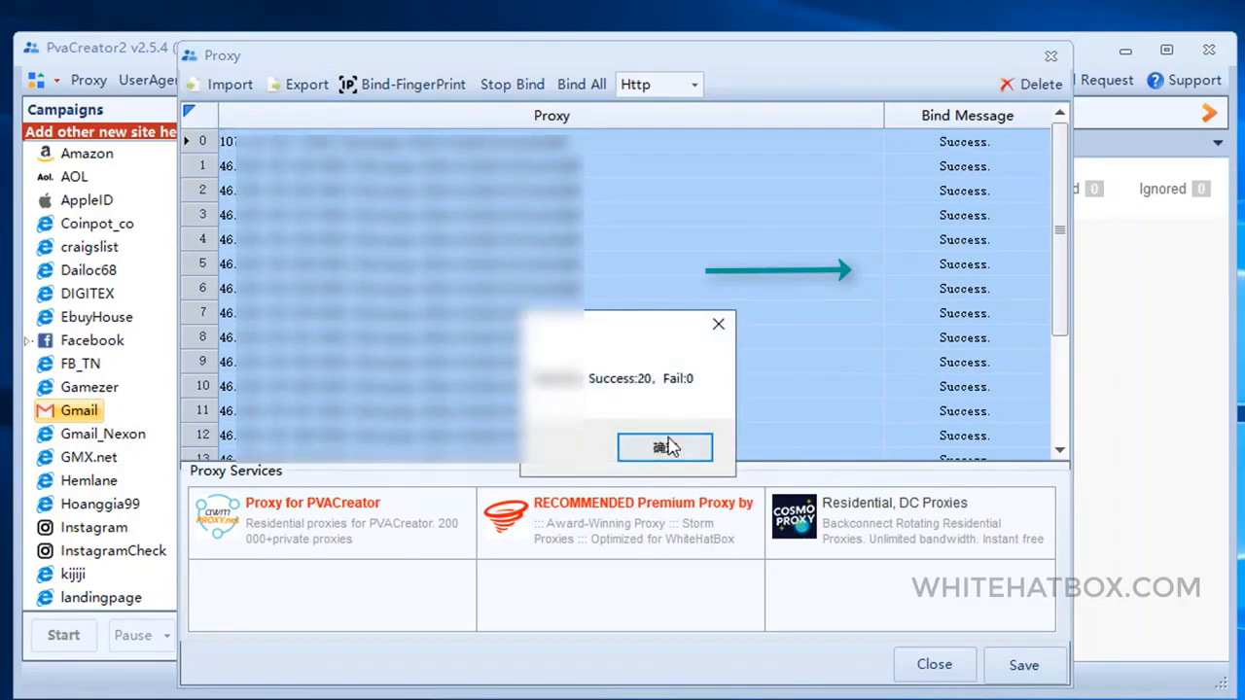
{"action": "left_click", "coordinate": [664, 446]}
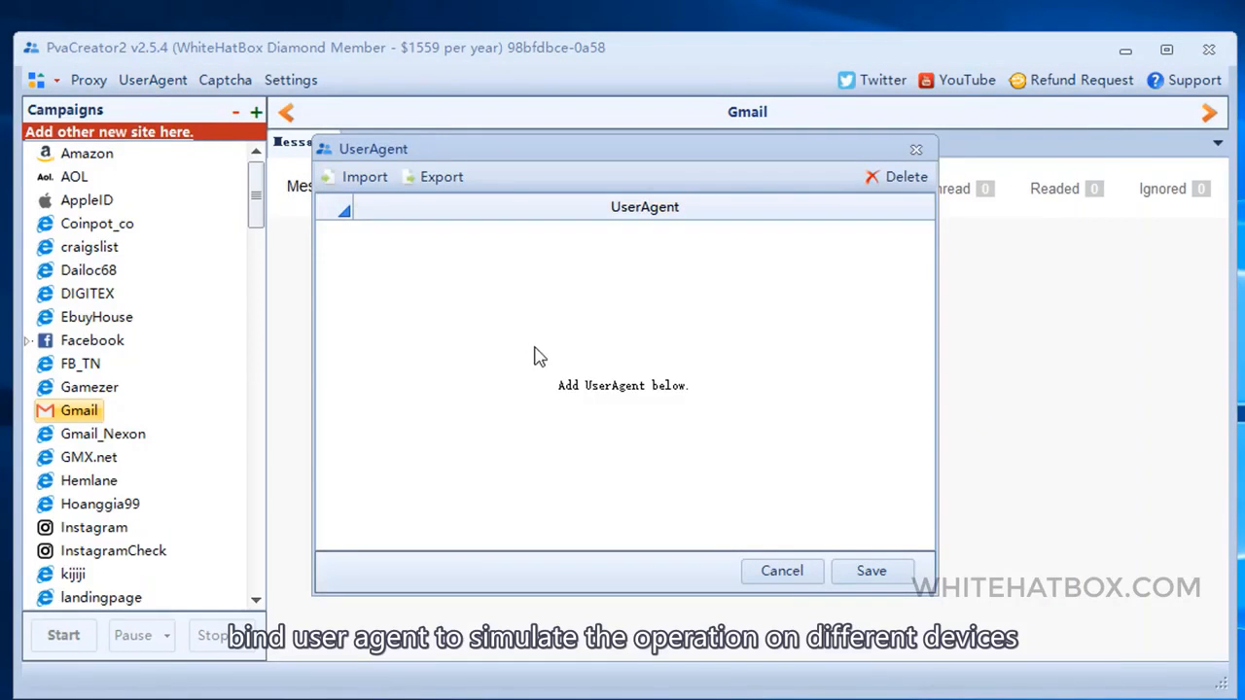
{"action": "mouse_move", "coordinate": [404, 262]}
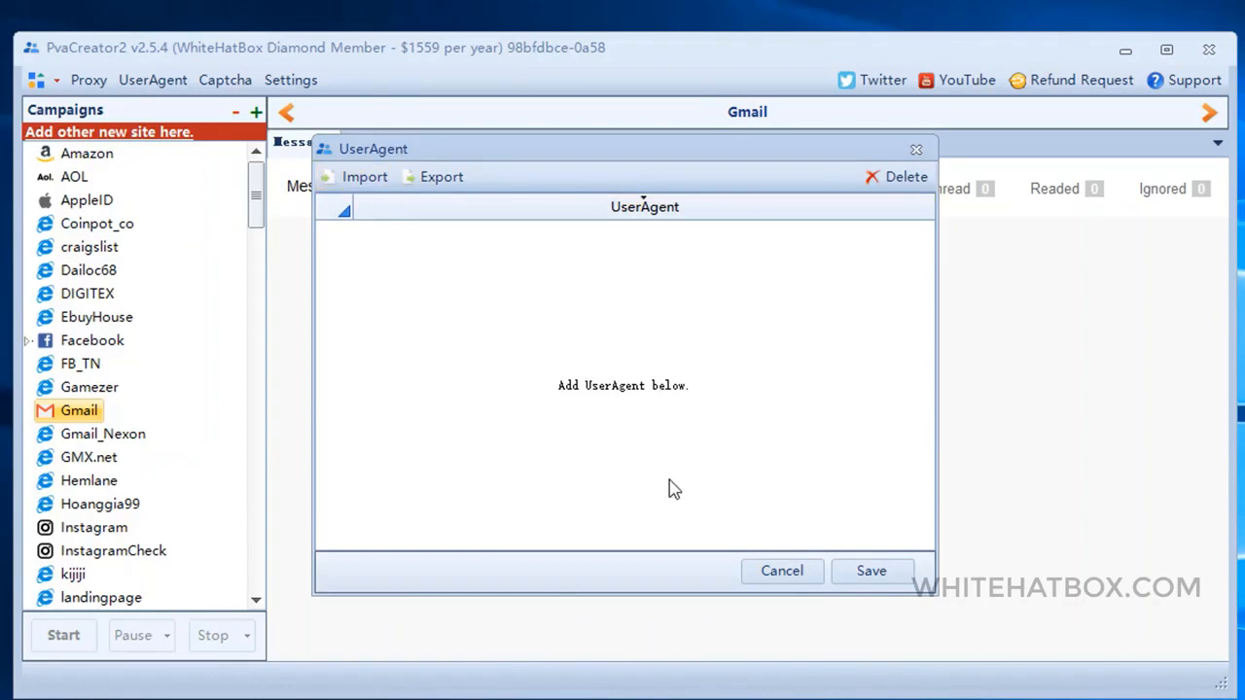
{"action": "left_click", "coordinate": [226, 80]}
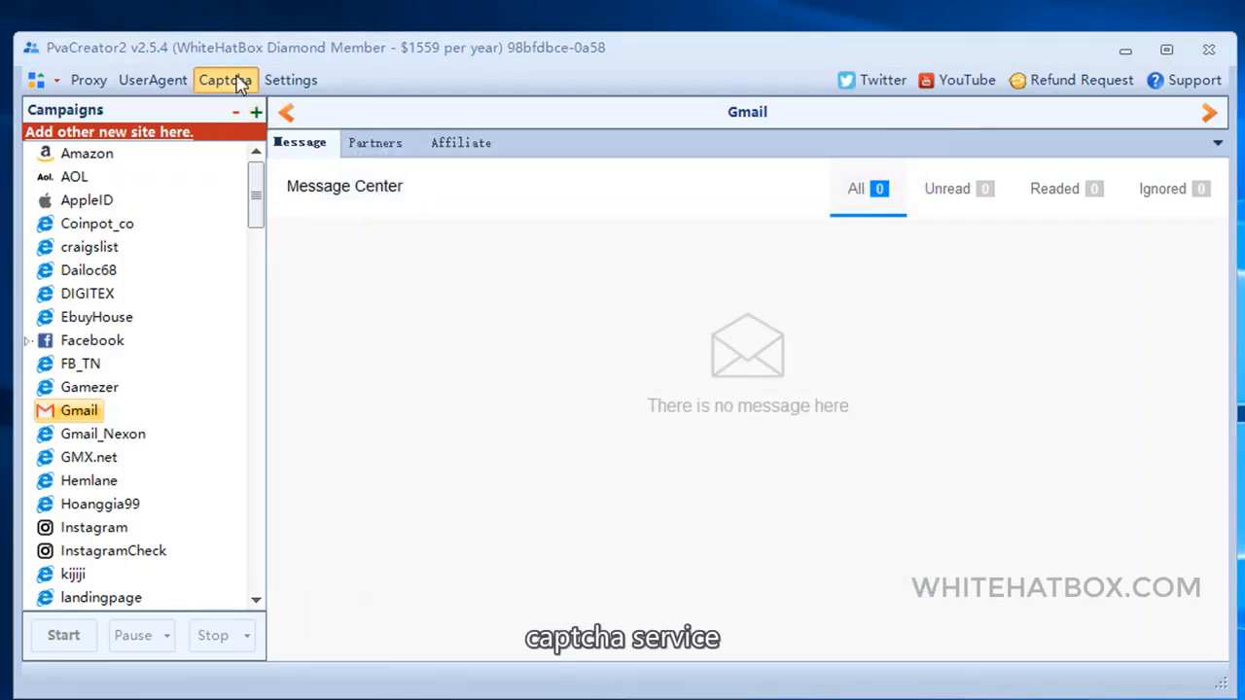
View the CaptchaService list with ManualCaptcha as default, then close it
{"action": "left_click", "coordinate": [225, 80]}
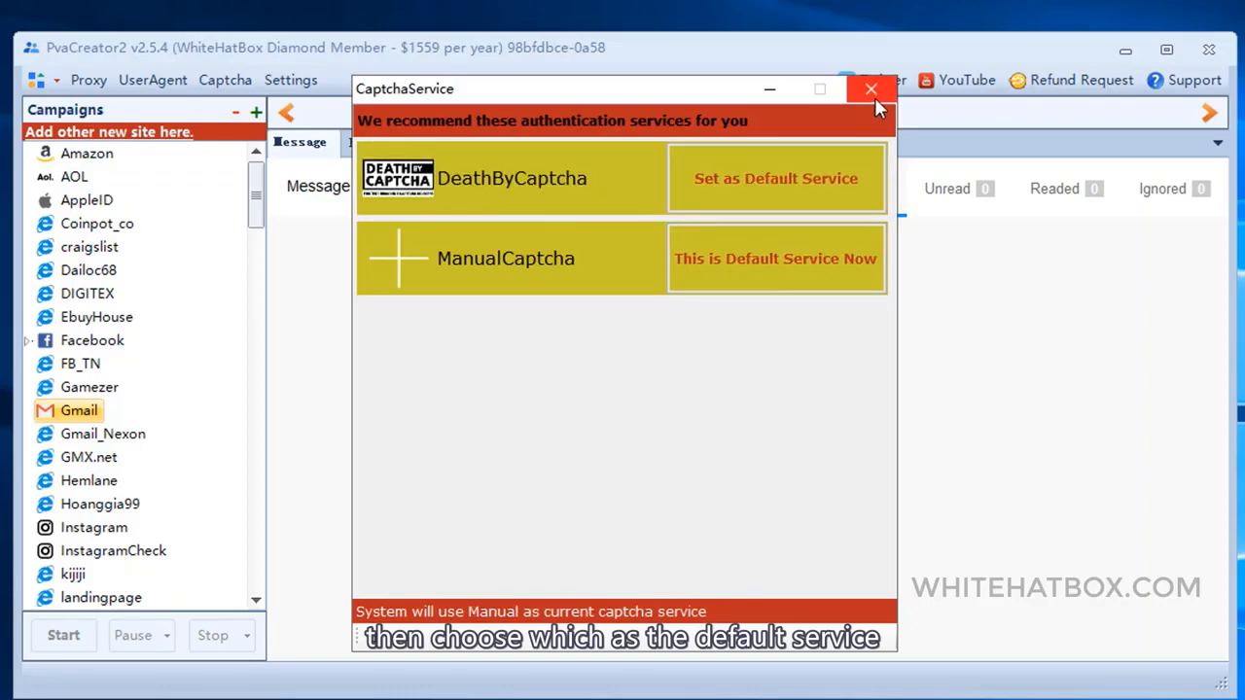
{"action": "left_click", "coordinate": [870, 89]}
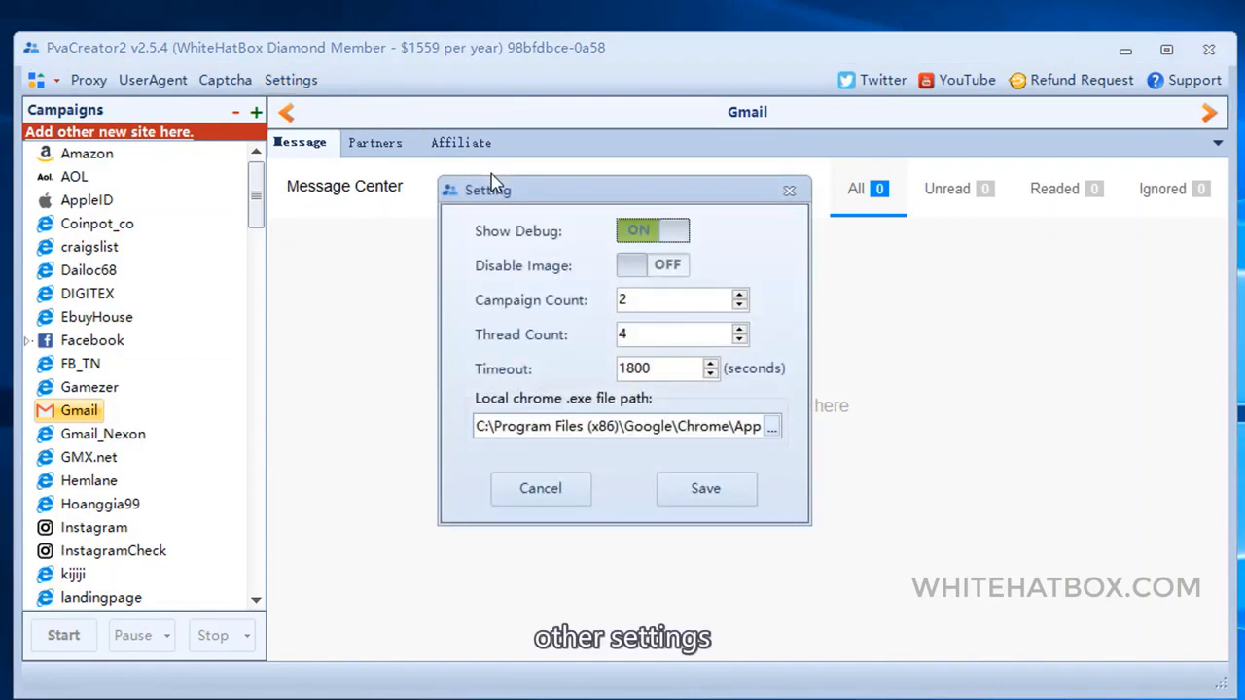
Toggle Show Debug and Disable Image in Settings, then cancel without saving
{"action": "left_click", "coordinate": [651, 231]}
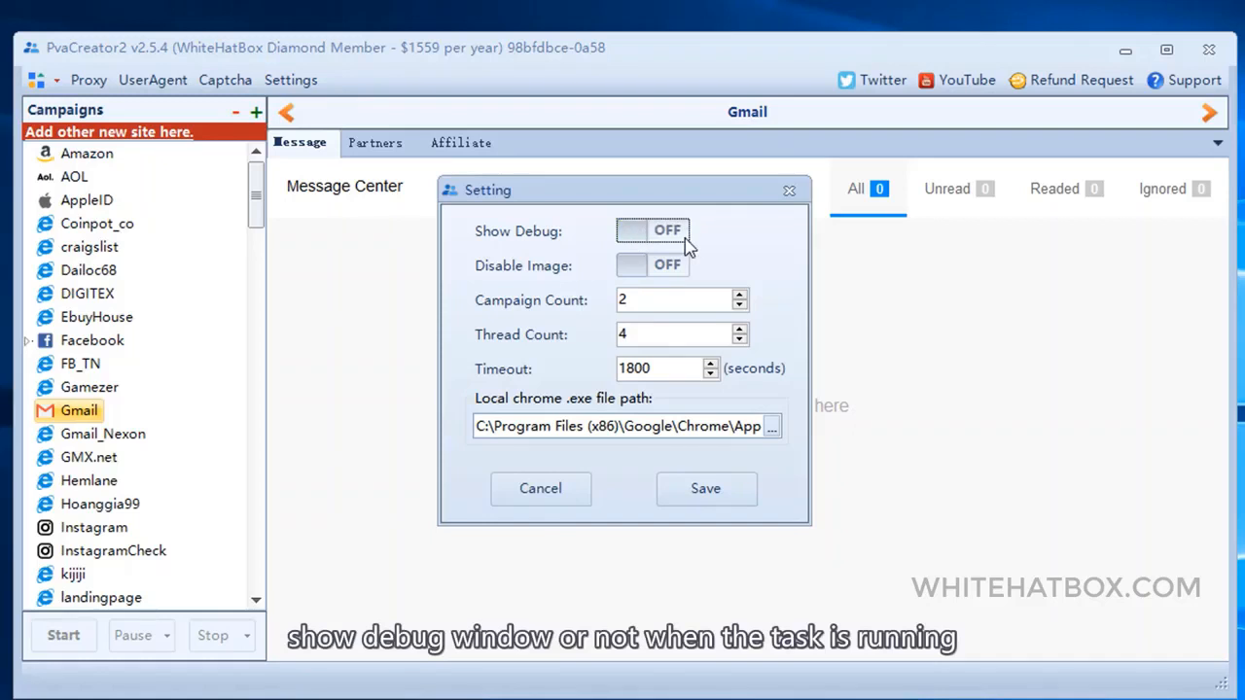
{"action": "left_click", "coordinate": [651, 266]}
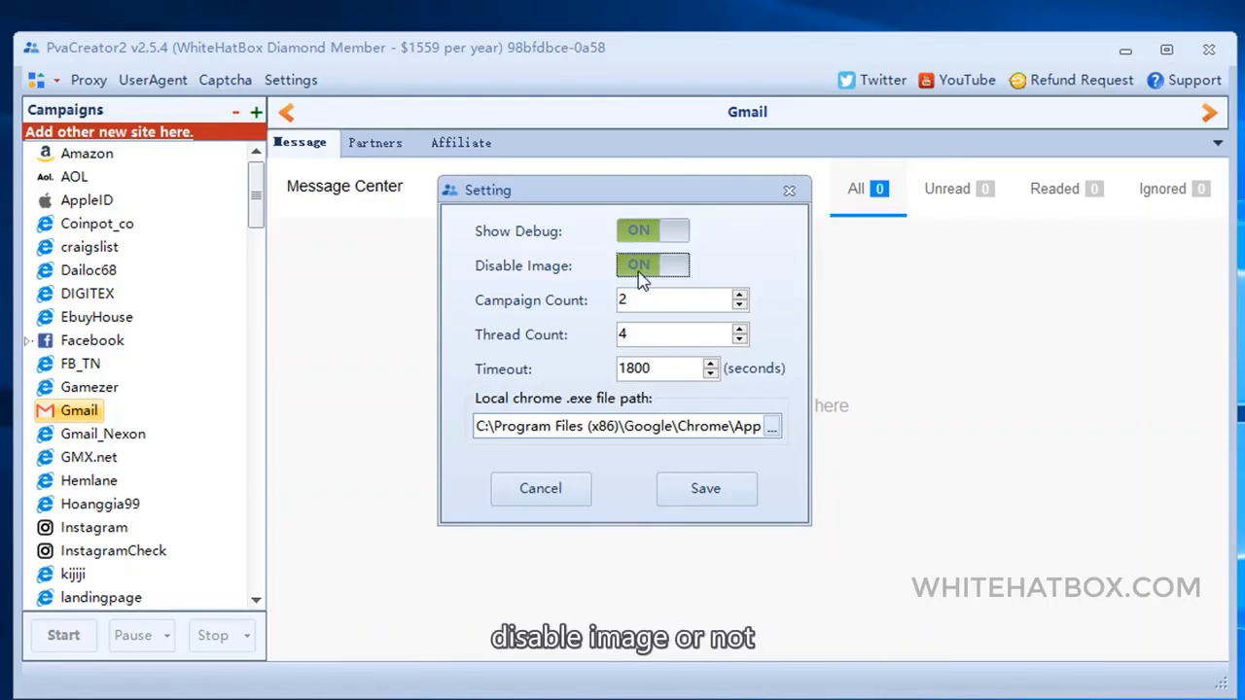
{"action": "left_click", "coordinate": [653, 265]}
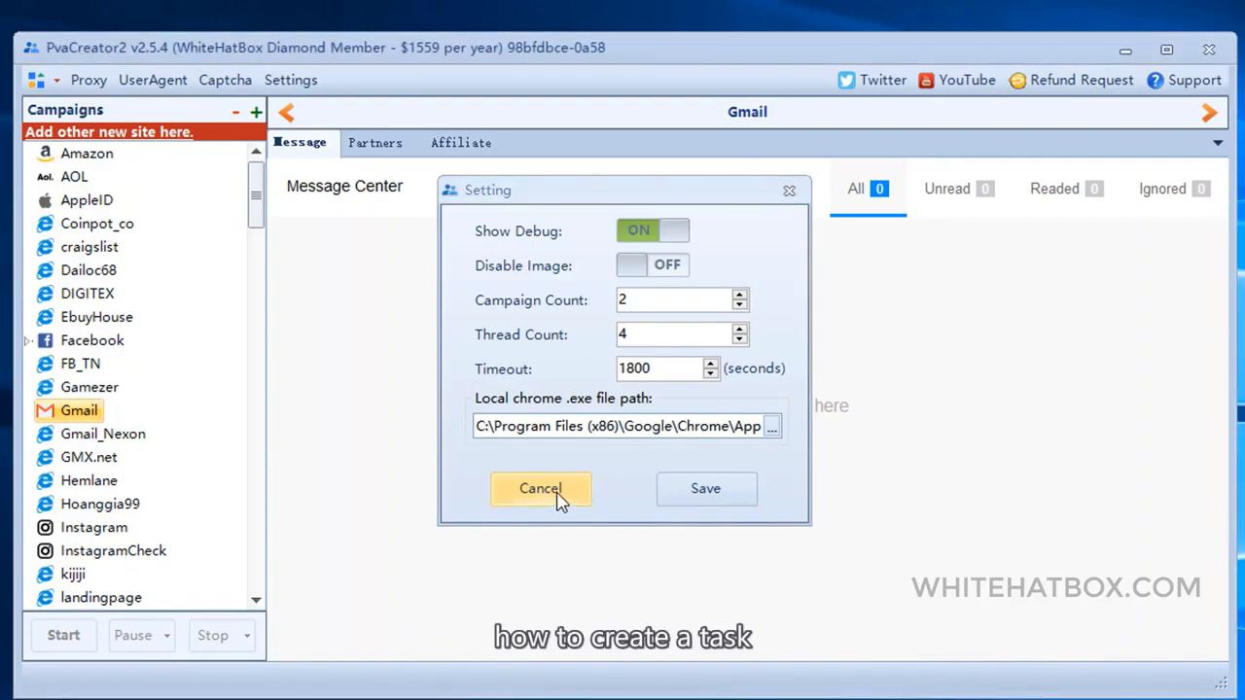
{"action": "left_click", "coordinate": [540, 488]}
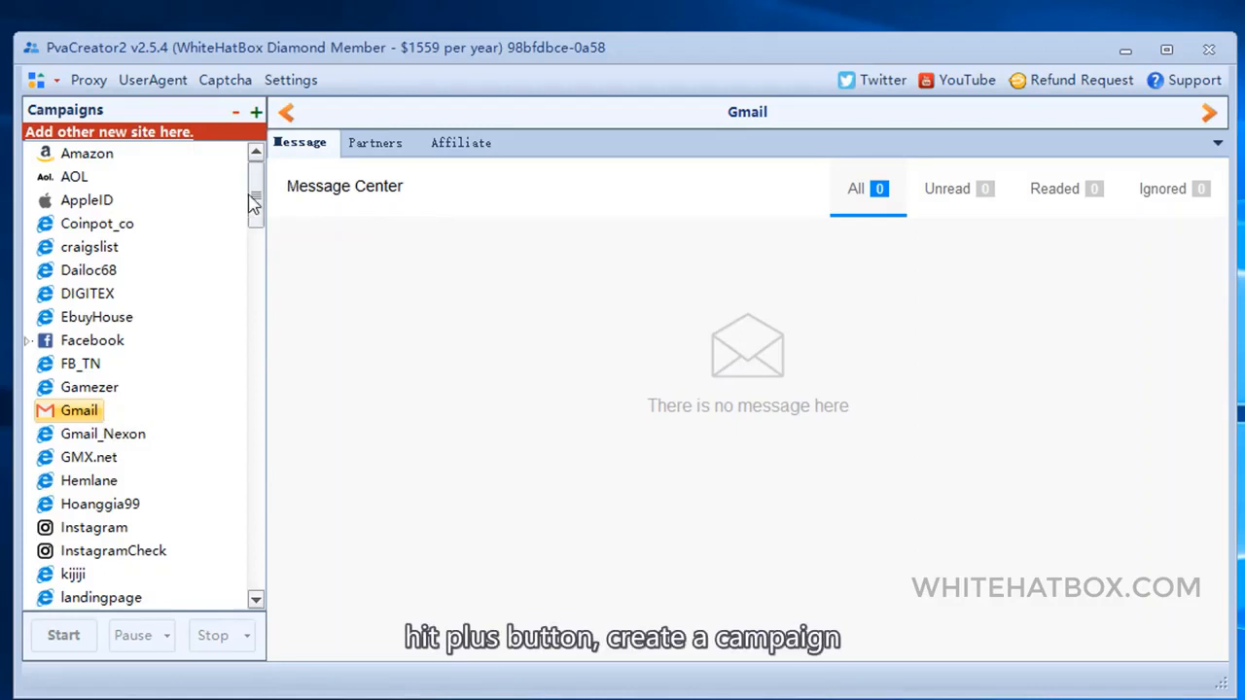
Step through the campaign wizard to create the YouTube campaign '12'
{"action": "left_click", "coordinate": [255, 111]}
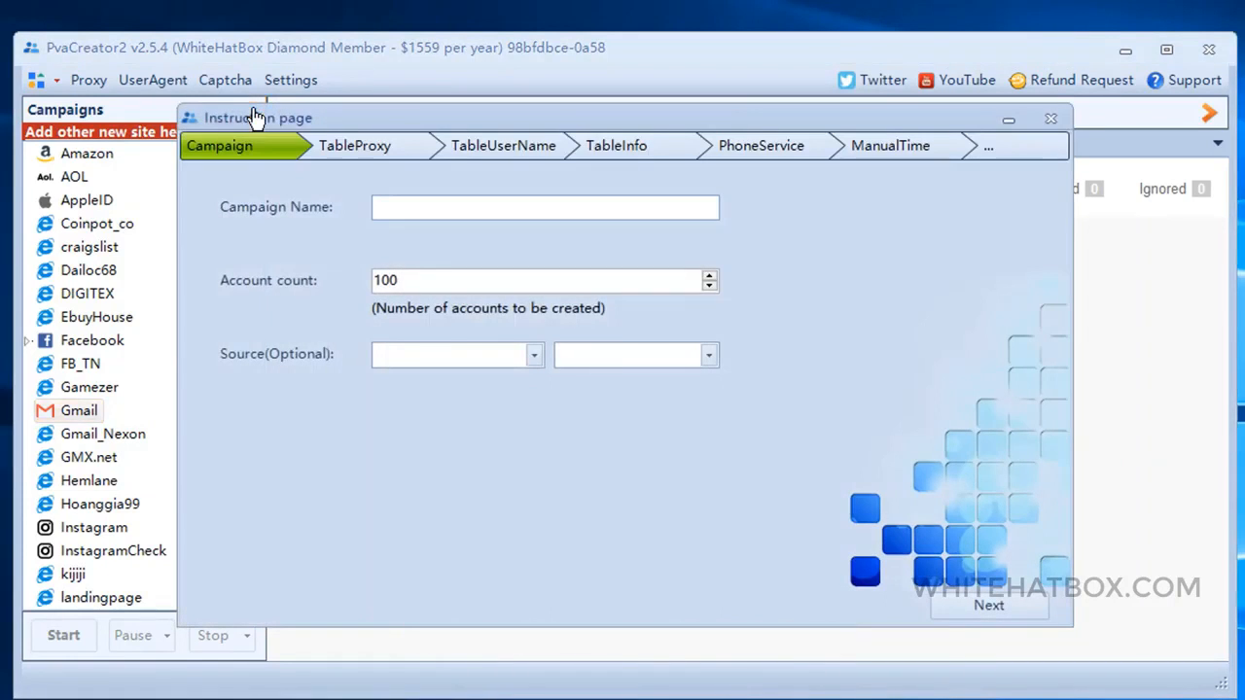
{"action": "left_click", "coordinate": [545, 207]}
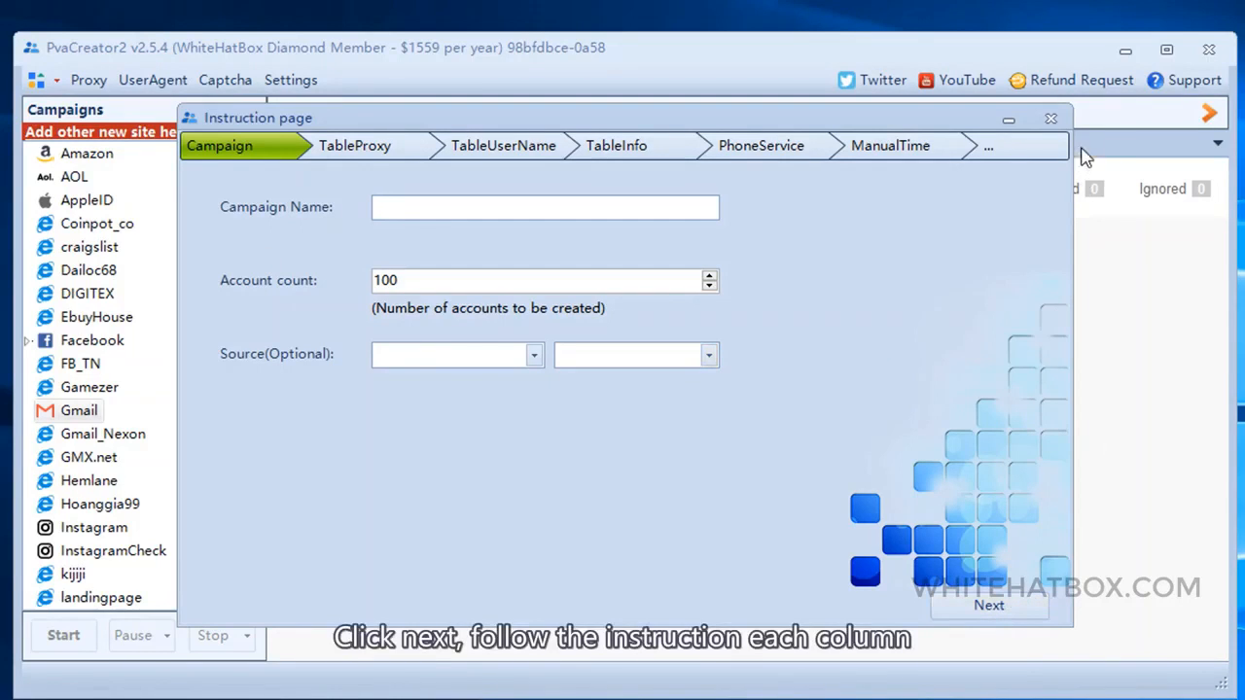
{"action": "left_click", "coordinate": [1051, 117]}
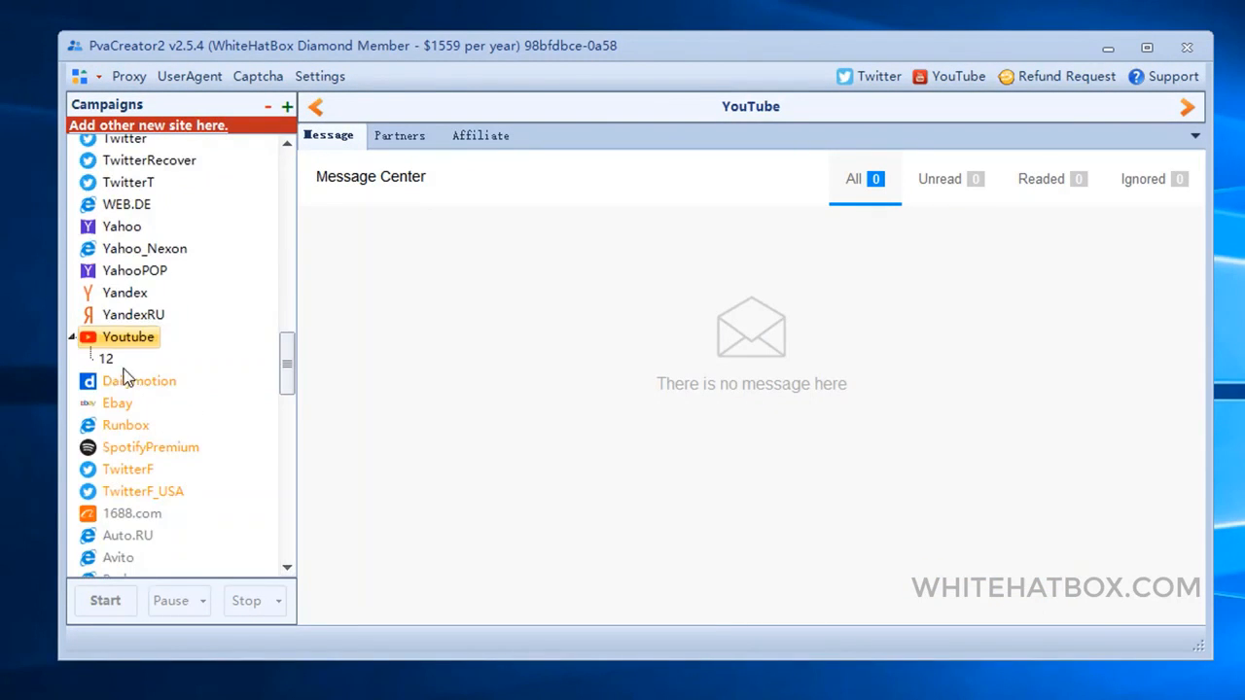
Open campaign 12's nine accounts, then its Data Manage page
{"action": "left_click", "coordinate": [105, 357]}
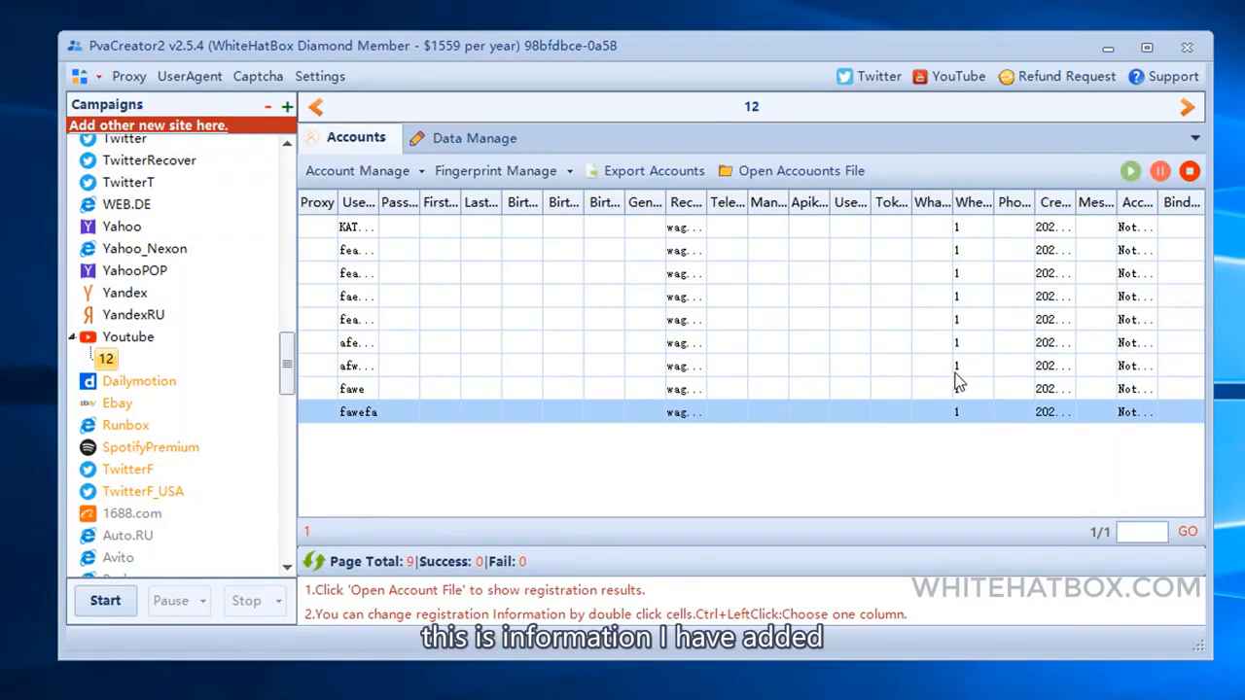
{"action": "left_click", "coordinate": [473, 137]}
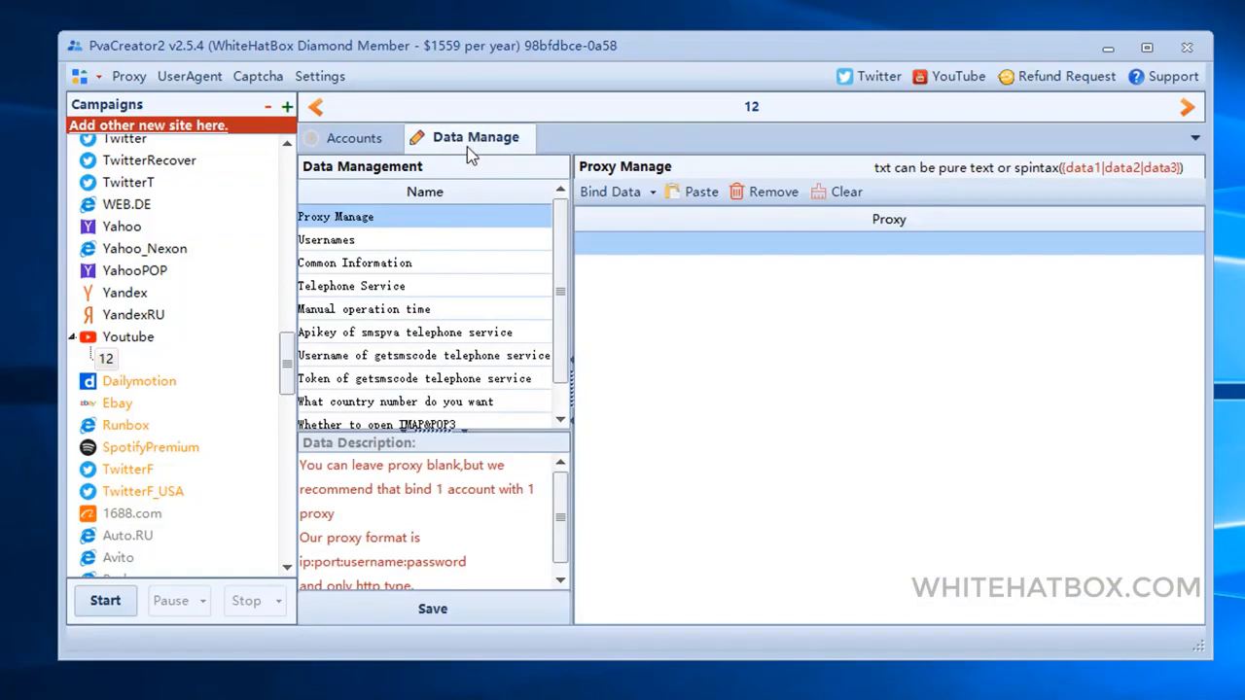
Import campaign 12's proxies from file via Bind Data, then return to Accounts
{"action": "left_click", "coordinate": [424, 378]}
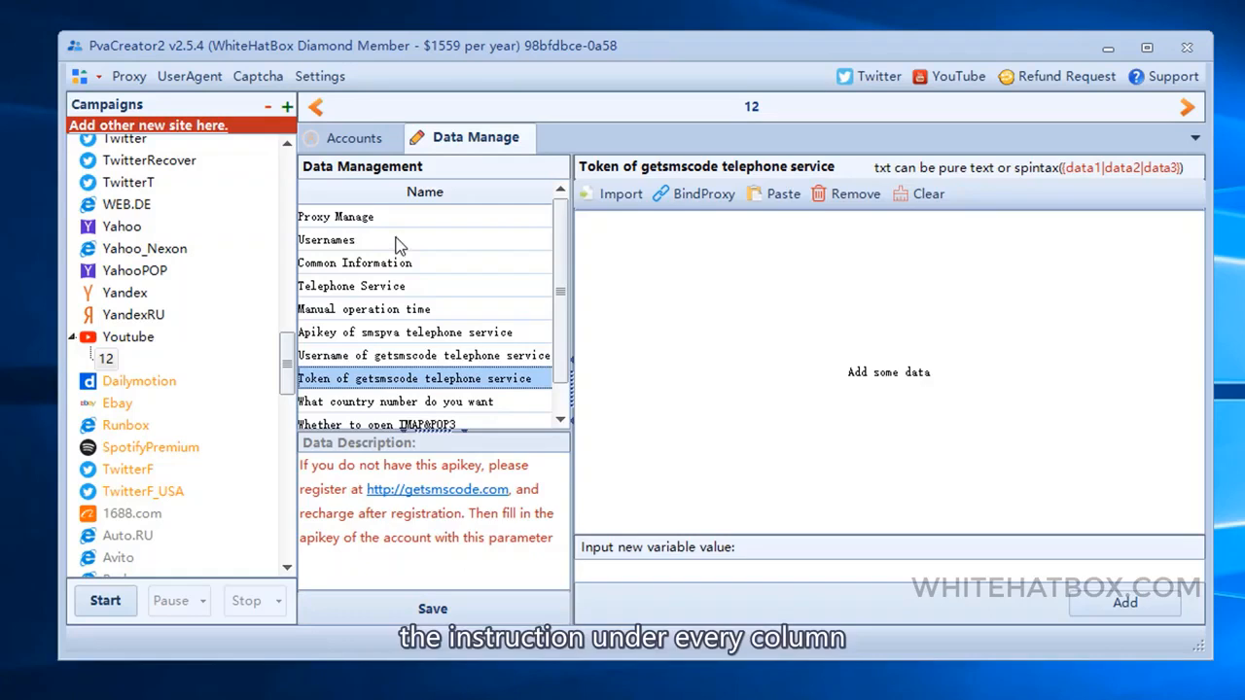
{"action": "left_click", "coordinate": [335, 216]}
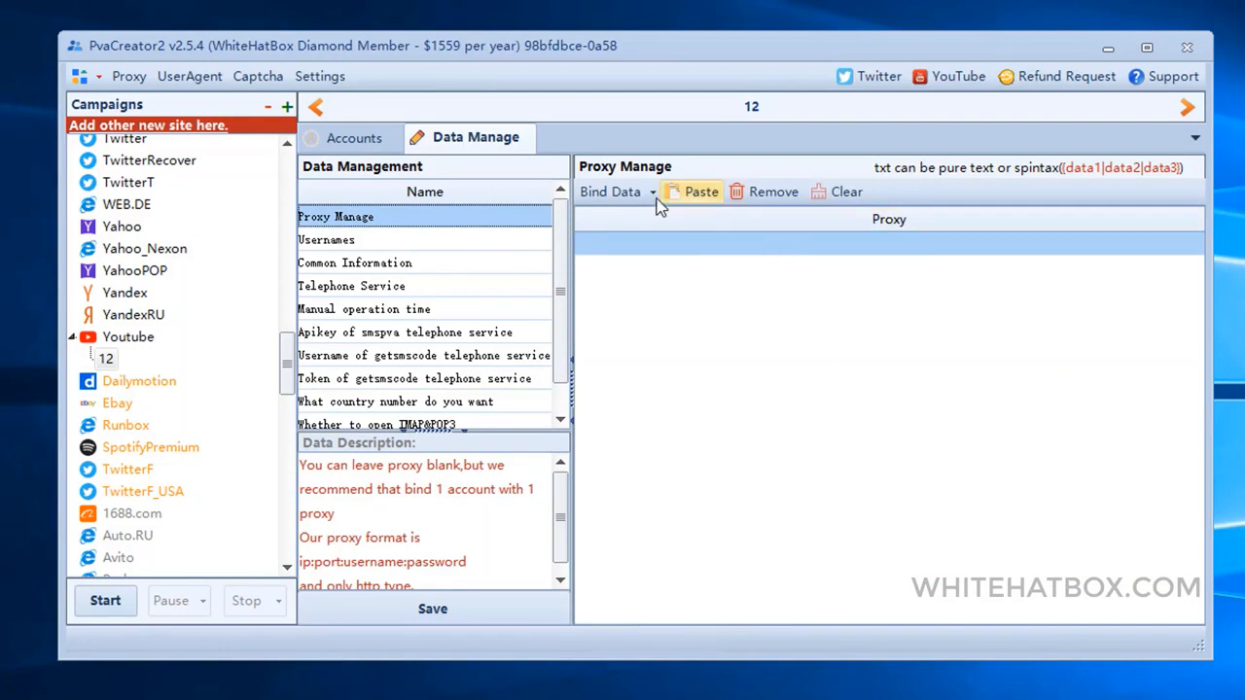
{"action": "left_click", "coordinate": [611, 191]}
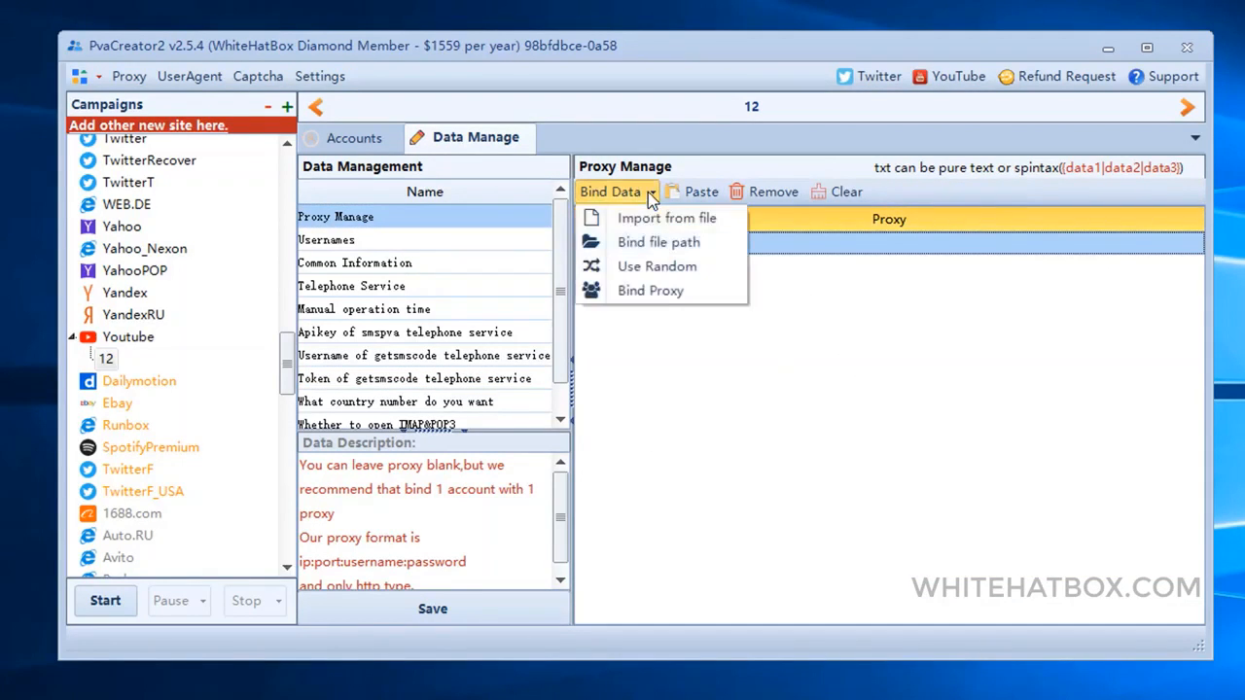
{"action": "left_click", "coordinate": [650, 290]}
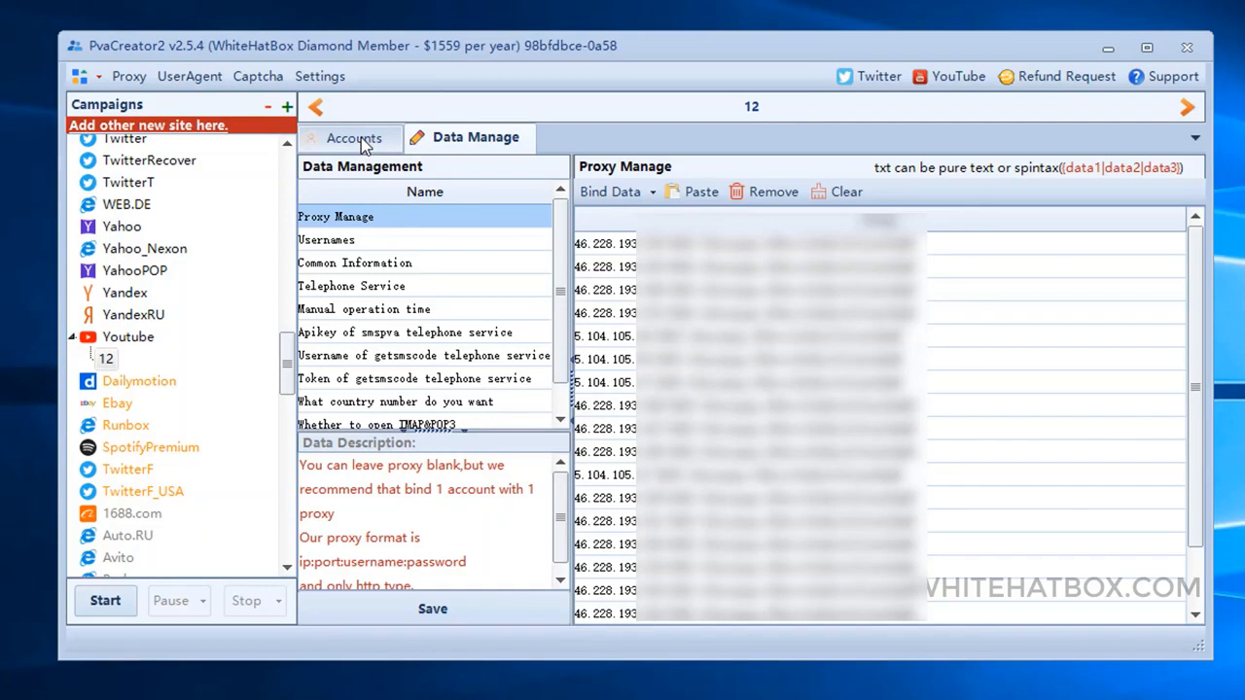
{"action": "left_click", "coordinate": [353, 138]}
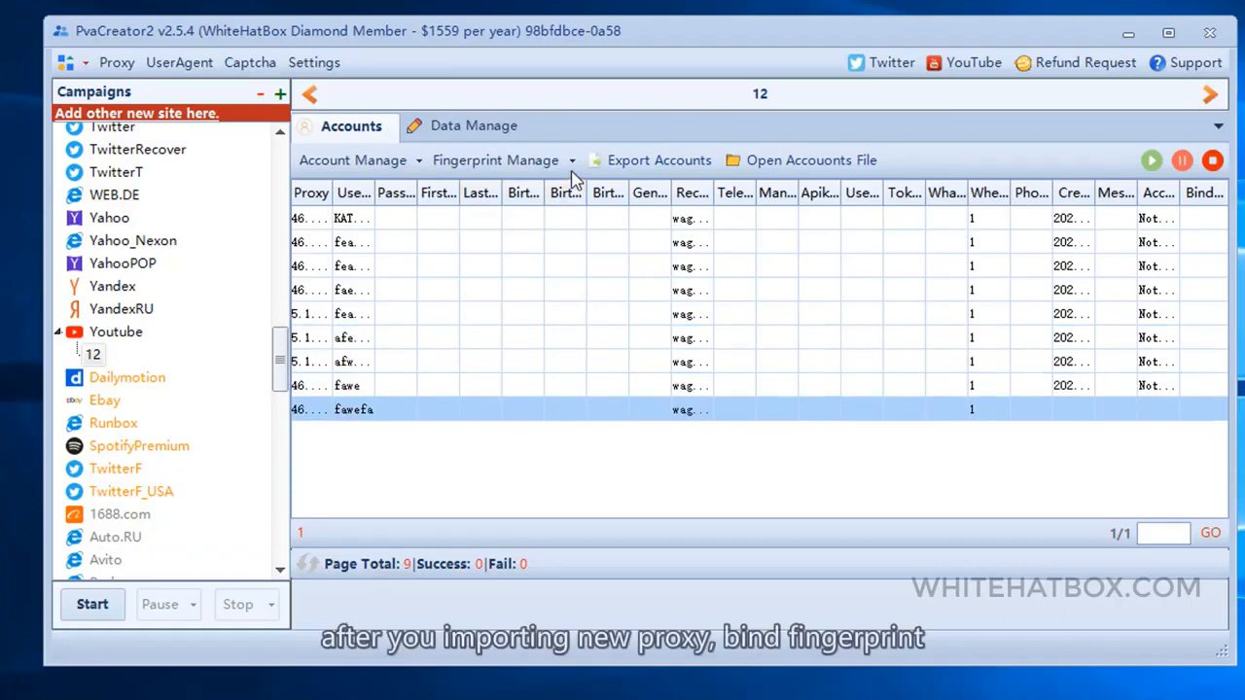
Bind device fingerprints to all nine accounts via Hide Device Fingerprint, then open Run settings
{"action": "left_click", "coordinate": [495, 159]}
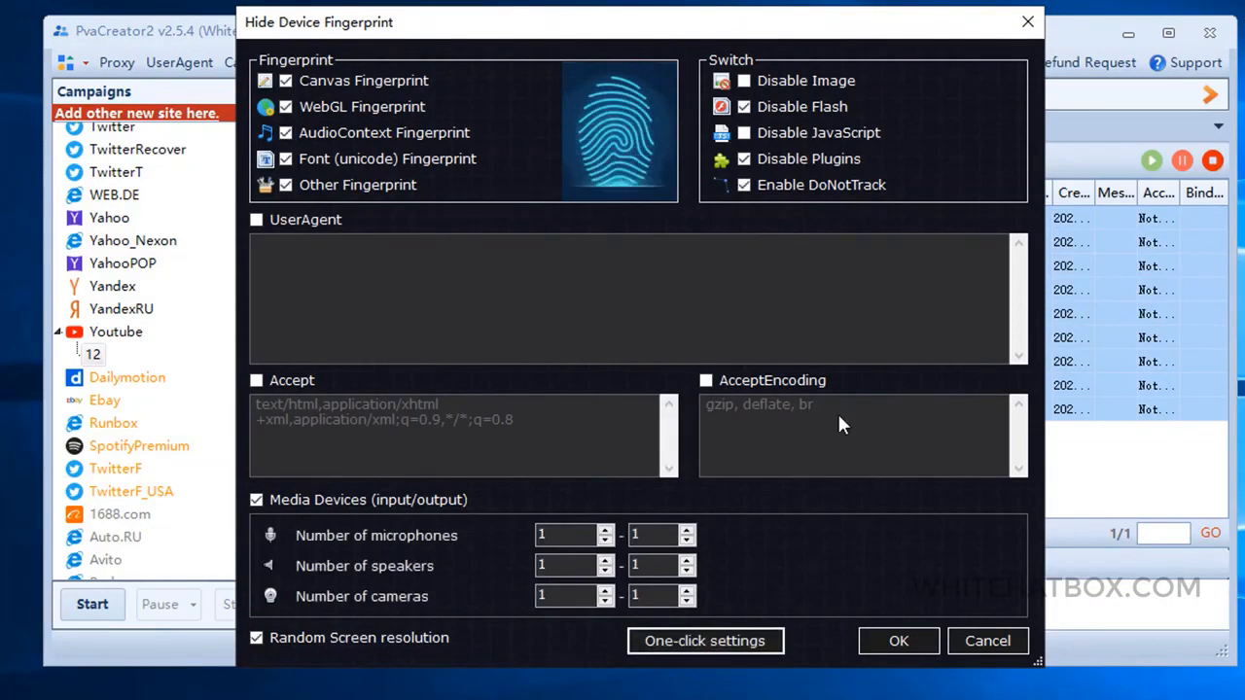
{"action": "left_click", "coordinate": [897, 641]}
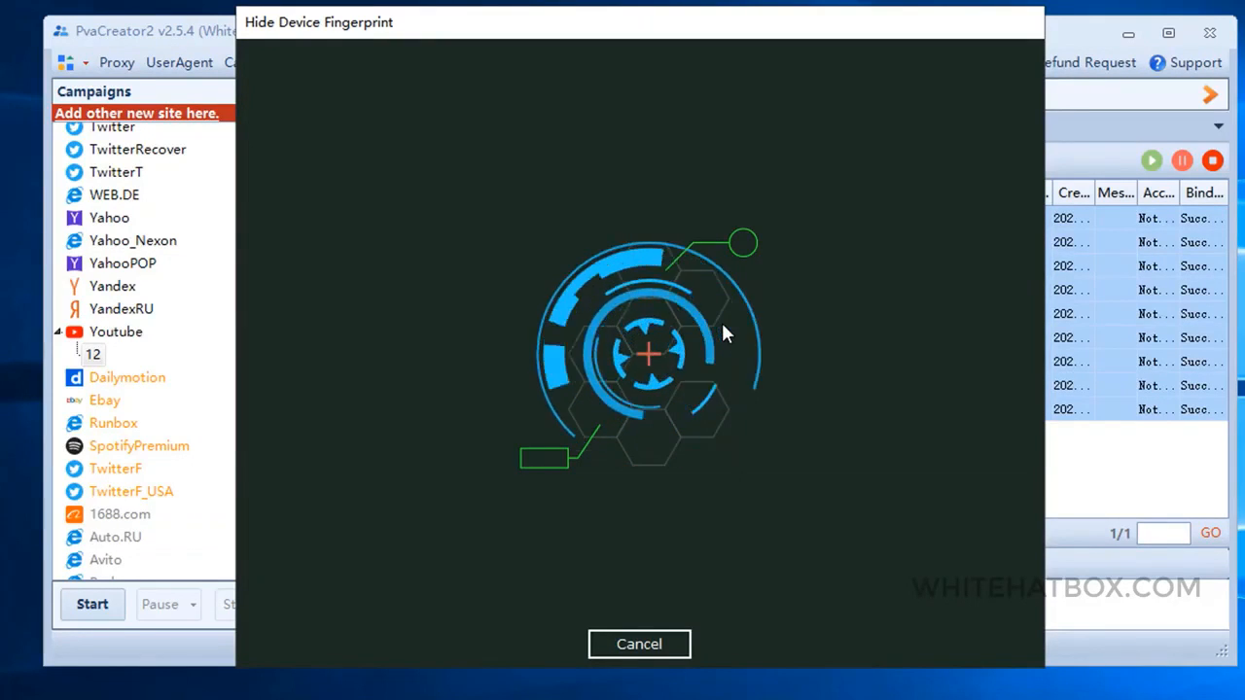
{"action": "left_click", "coordinate": [639, 644]}
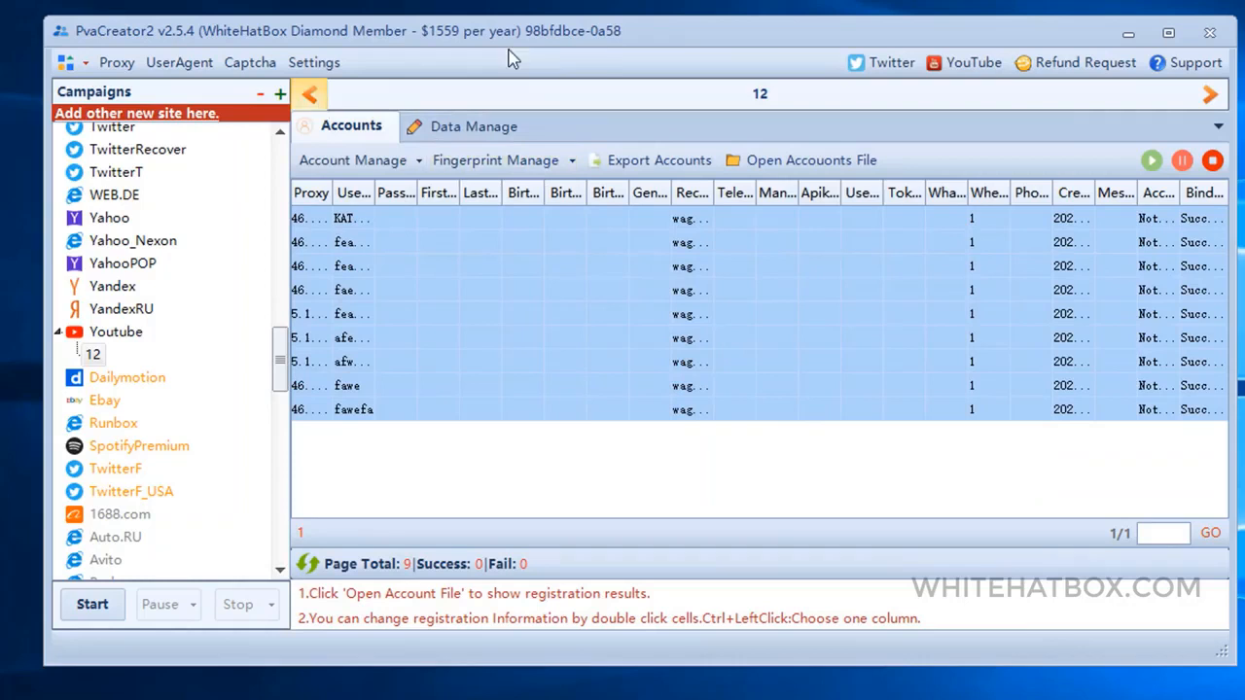
{"action": "left_click", "coordinate": [1151, 159]}
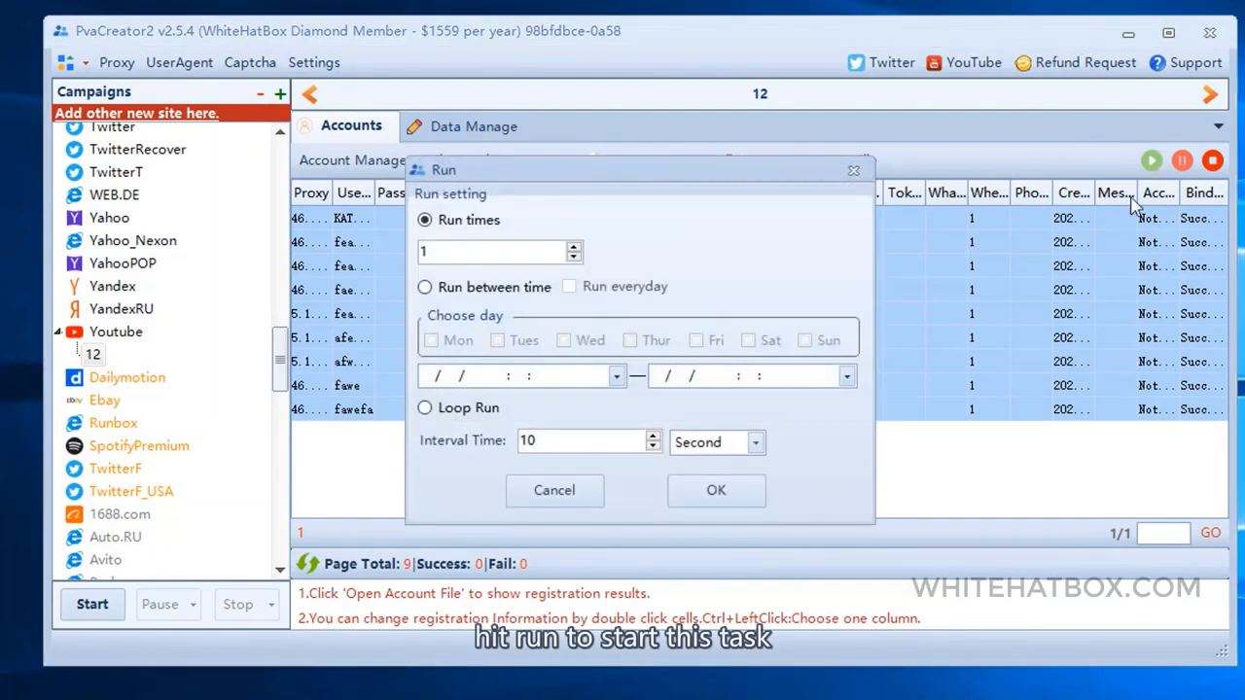
{"action": "mouse_move", "coordinate": [477, 309]}
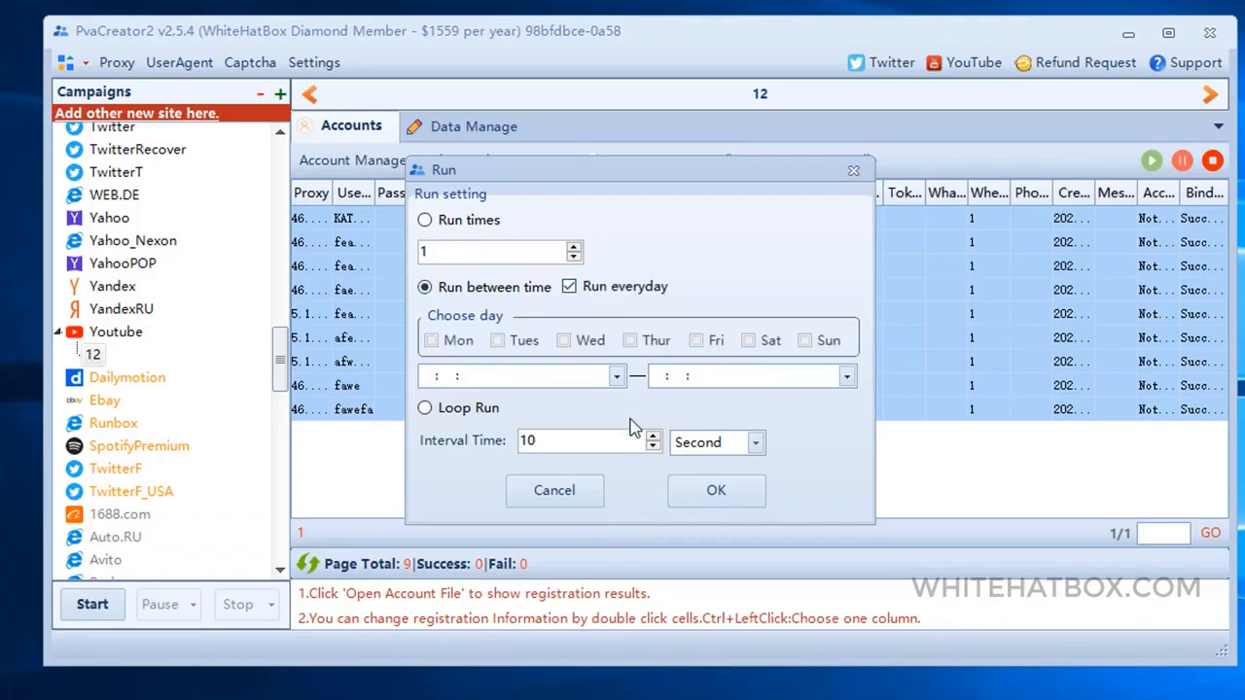
Adjust the run schedule: include Thursday, edit the interval, revert to fixed run count
{"action": "left_click", "coordinate": [629, 339]}
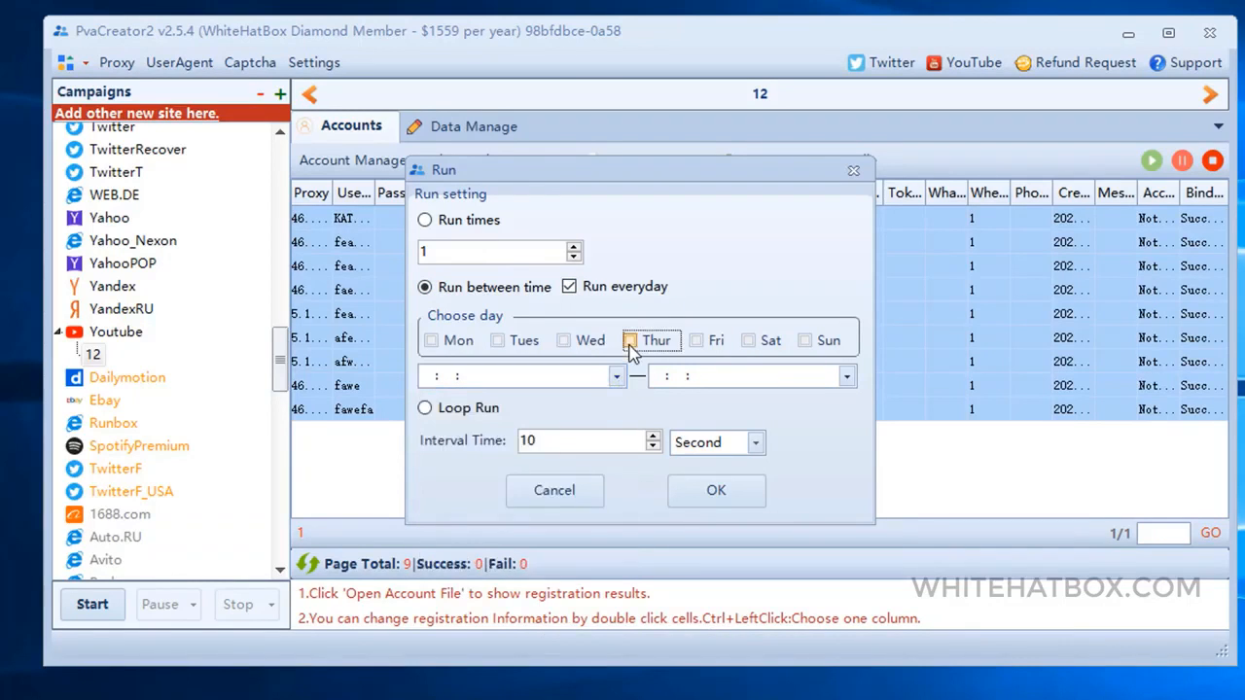
{"action": "left_click", "coordinate": [521, 375]}
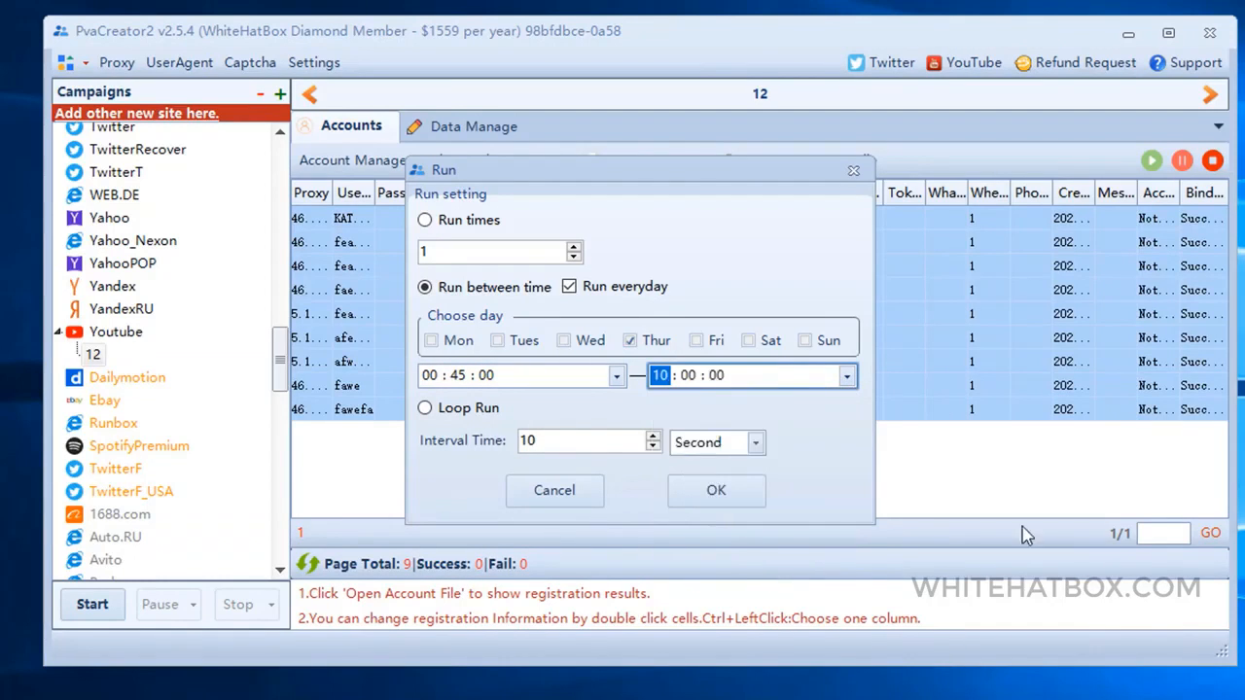
{"action": "left_click", "coordinate": [588, 440]}
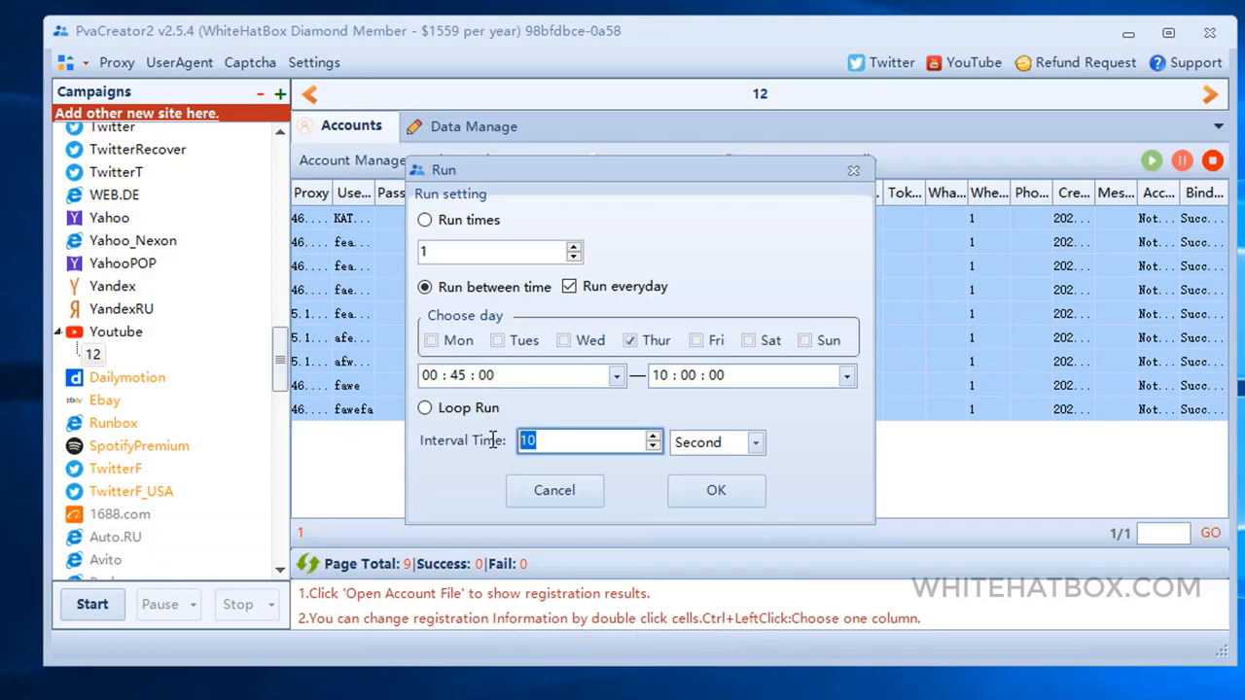
{"action": "left_click", "coordinate": [424, 220]}
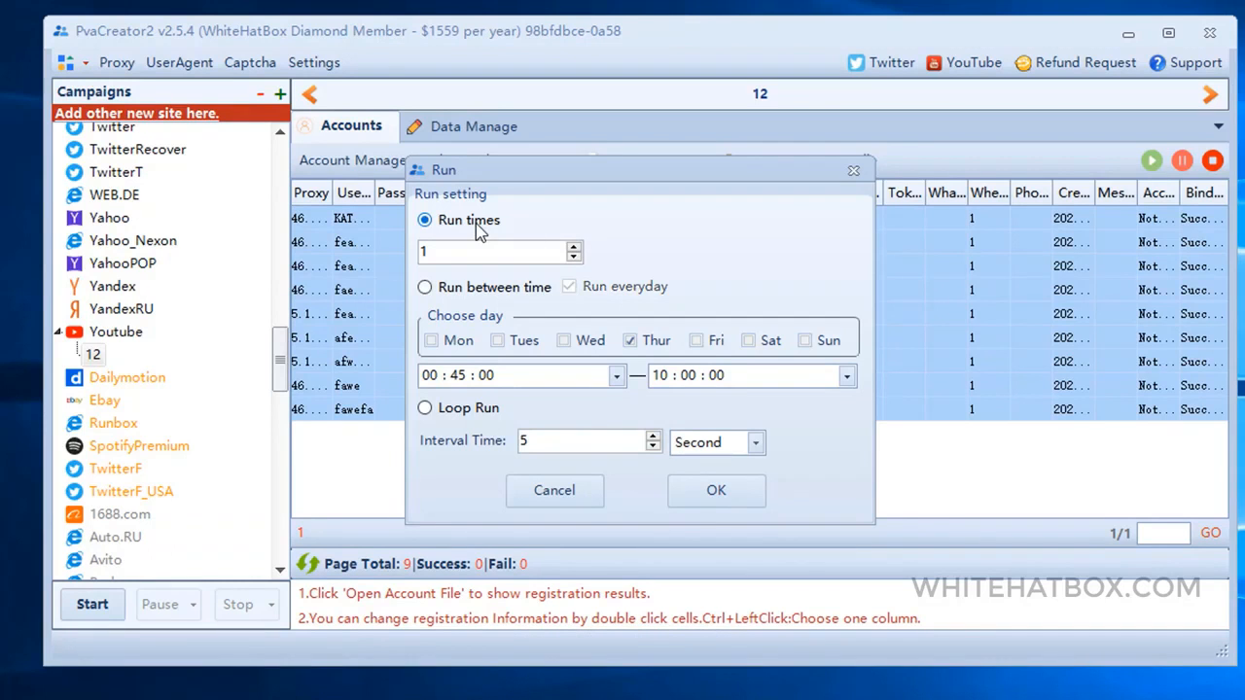
Save general settings with Campaign Count 2, Thread Count 4 and Show Debug on
{"action": "left_click", "coordinate": [554, 490]}
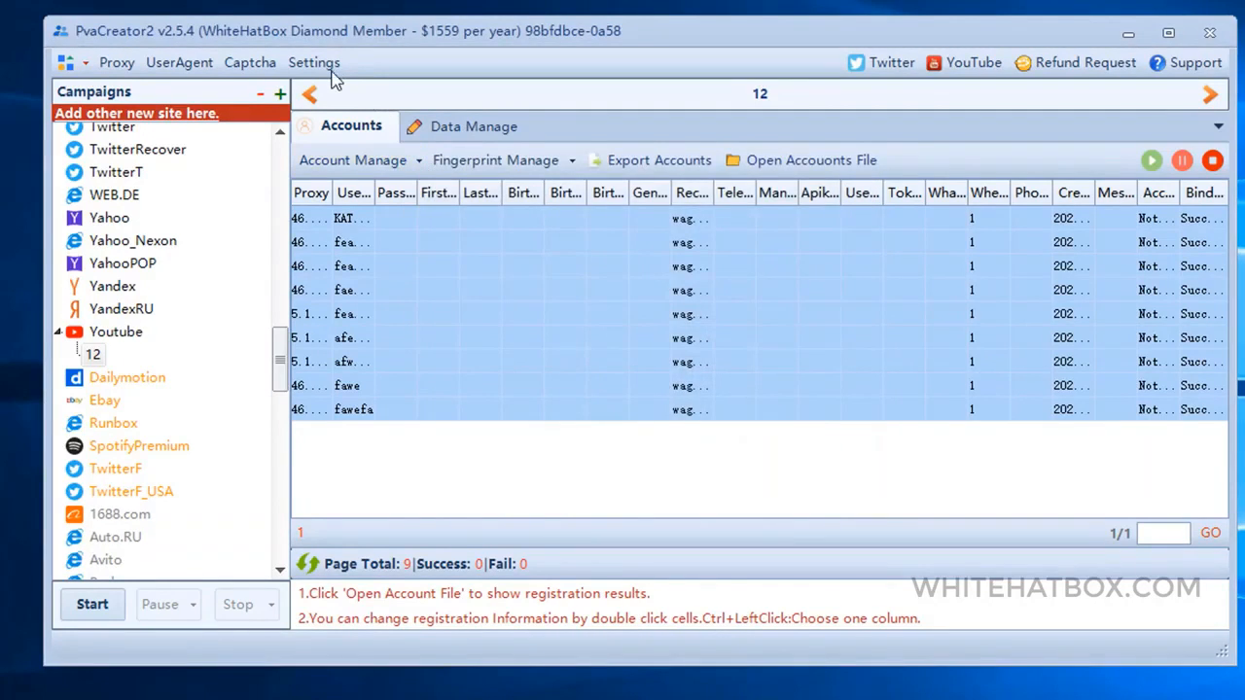
{"action": "left_click", "coordinate": [314, 62]}
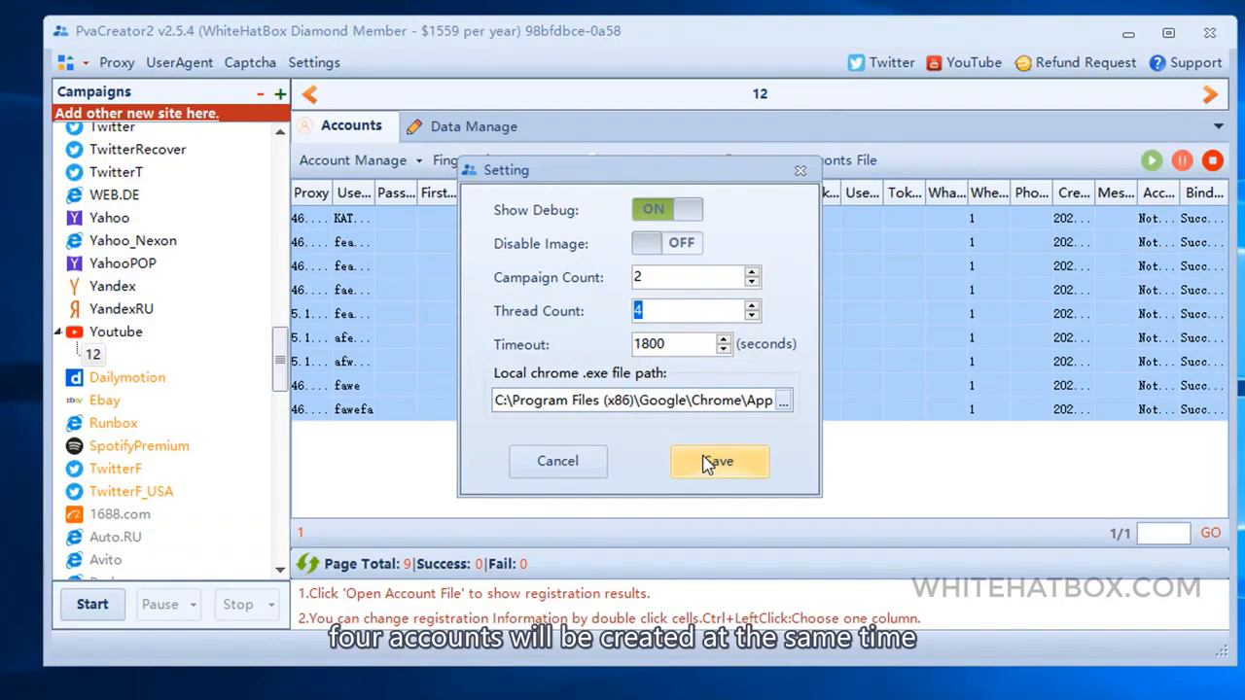
{"action": "left_click", "coordinate": [719, 461]}
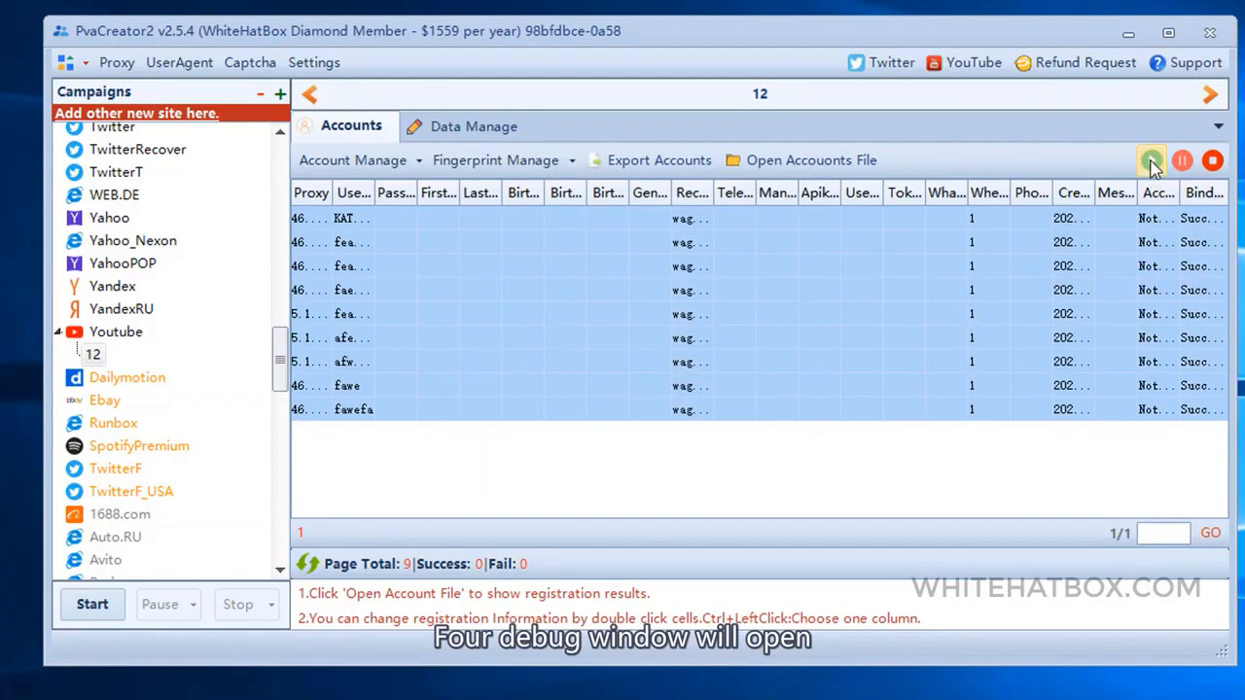
Run campaign 12 to completion and open its 12.txt accounts results file
{"action": "left_click", "coordinate": [1151, 161]}
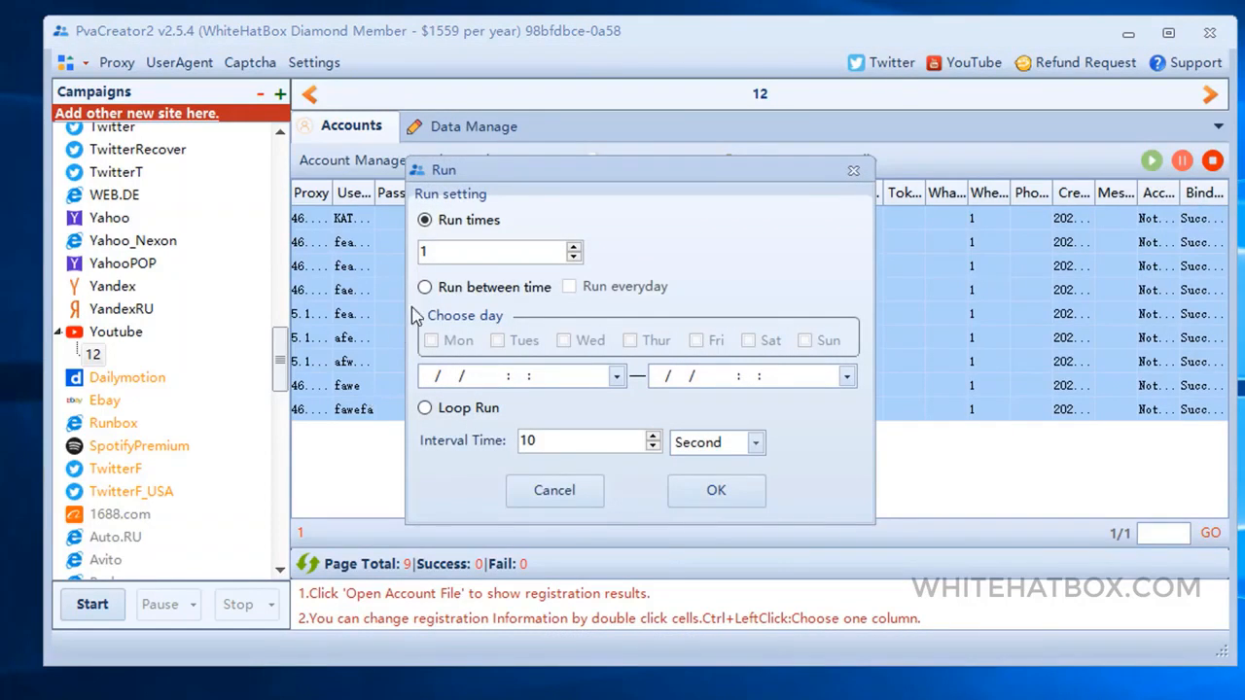
{"action": "left_click", "coordinate": [716, 490]}
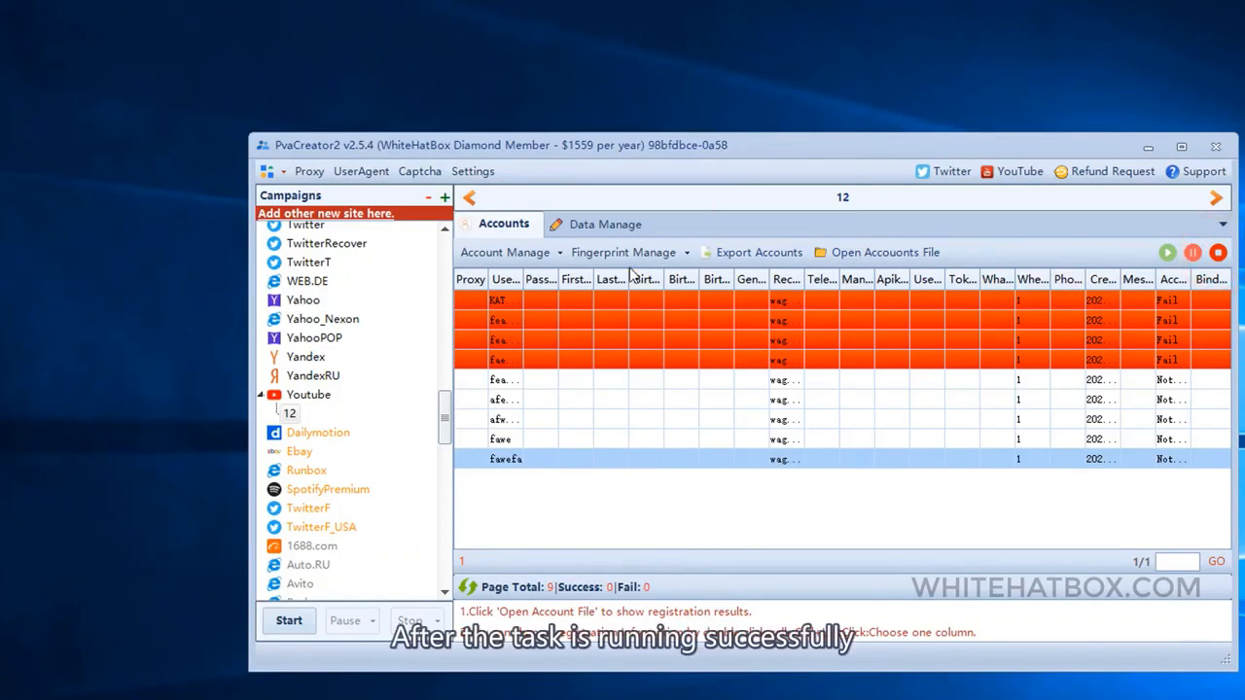
{"action": "left_click", "coordinate": [885, 252]}
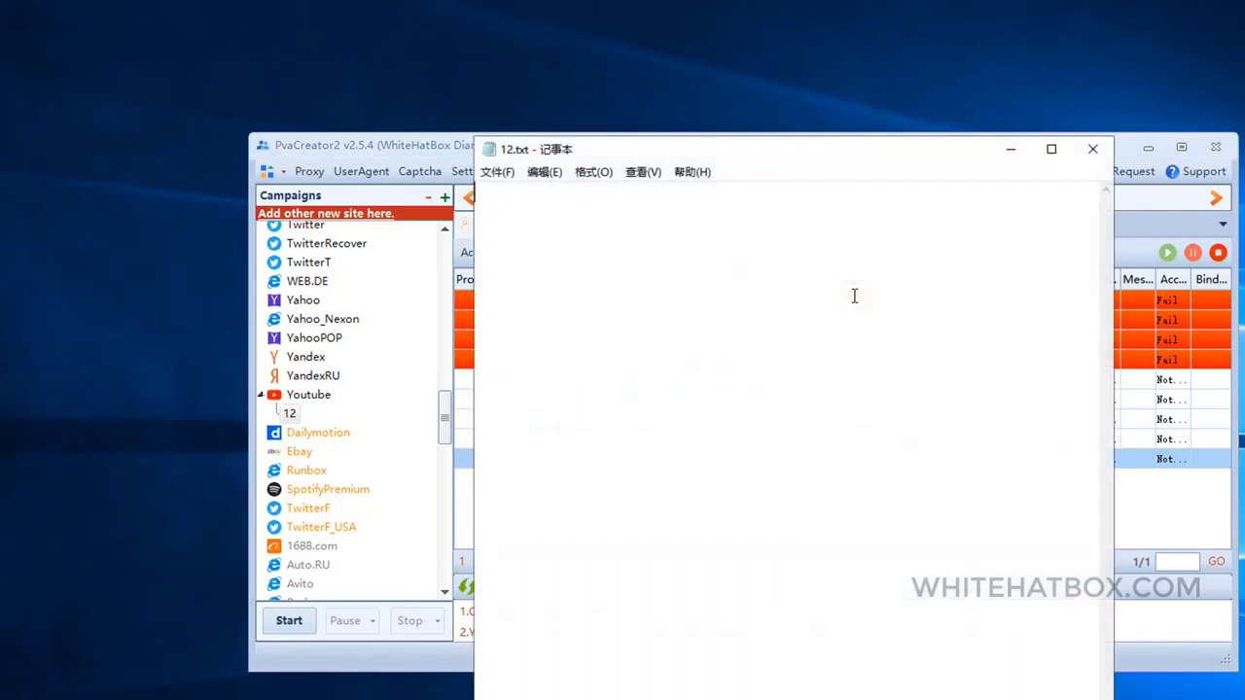